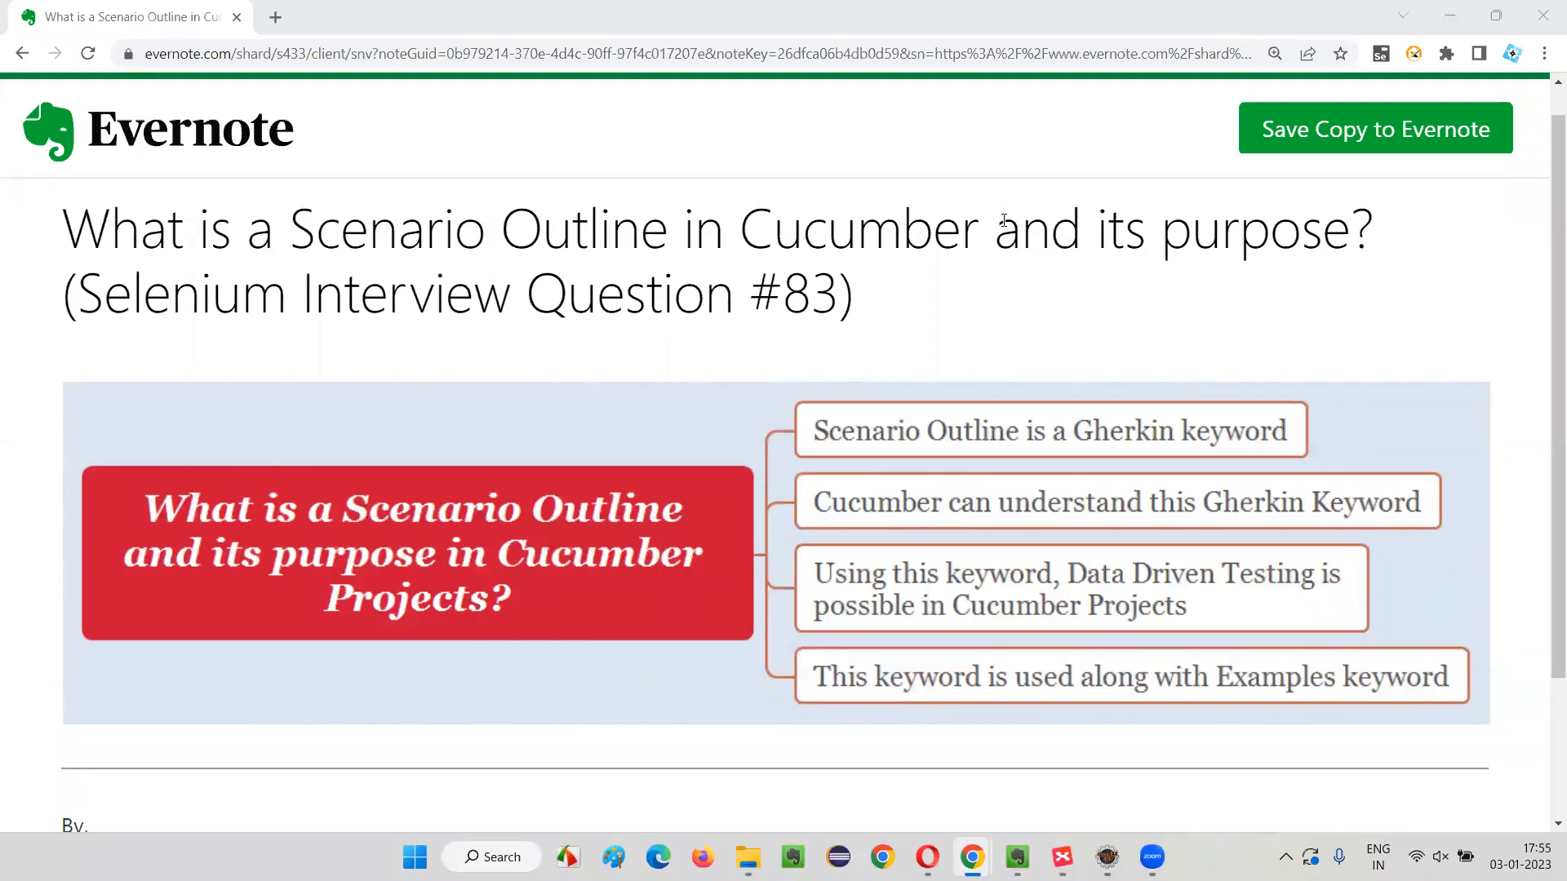
Step: Review the notes on Scenario Outline as a Gherkin keyword and data-driven testing
{"action": "left_click_drag", "start_coordinate": [78, 293], "coordinate": [410, 293]}
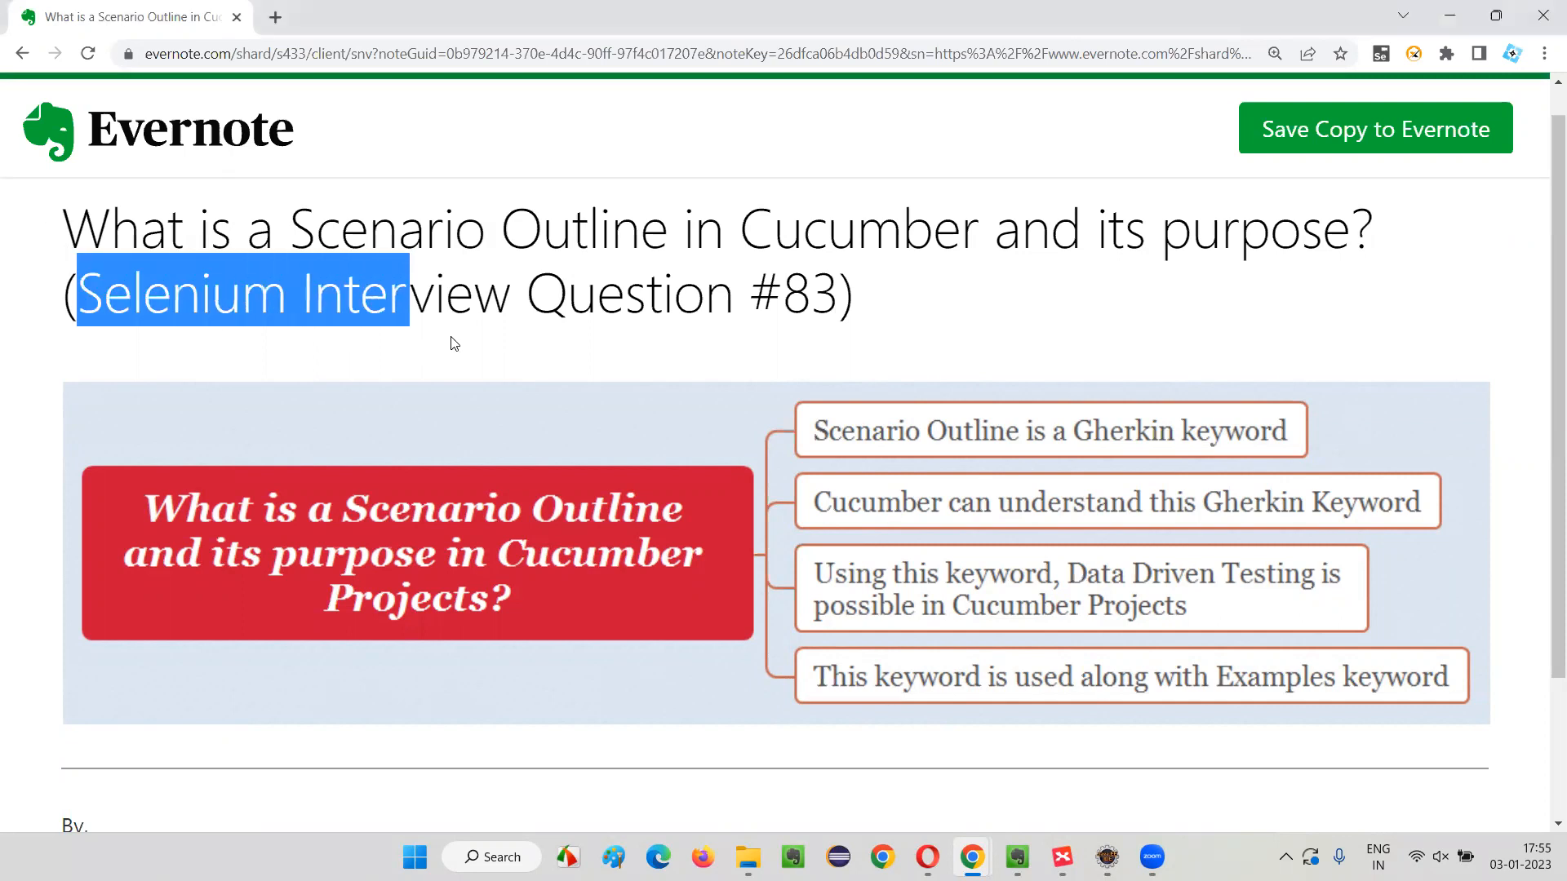
{"action": "double_click", "coordinate": [810, 294]}
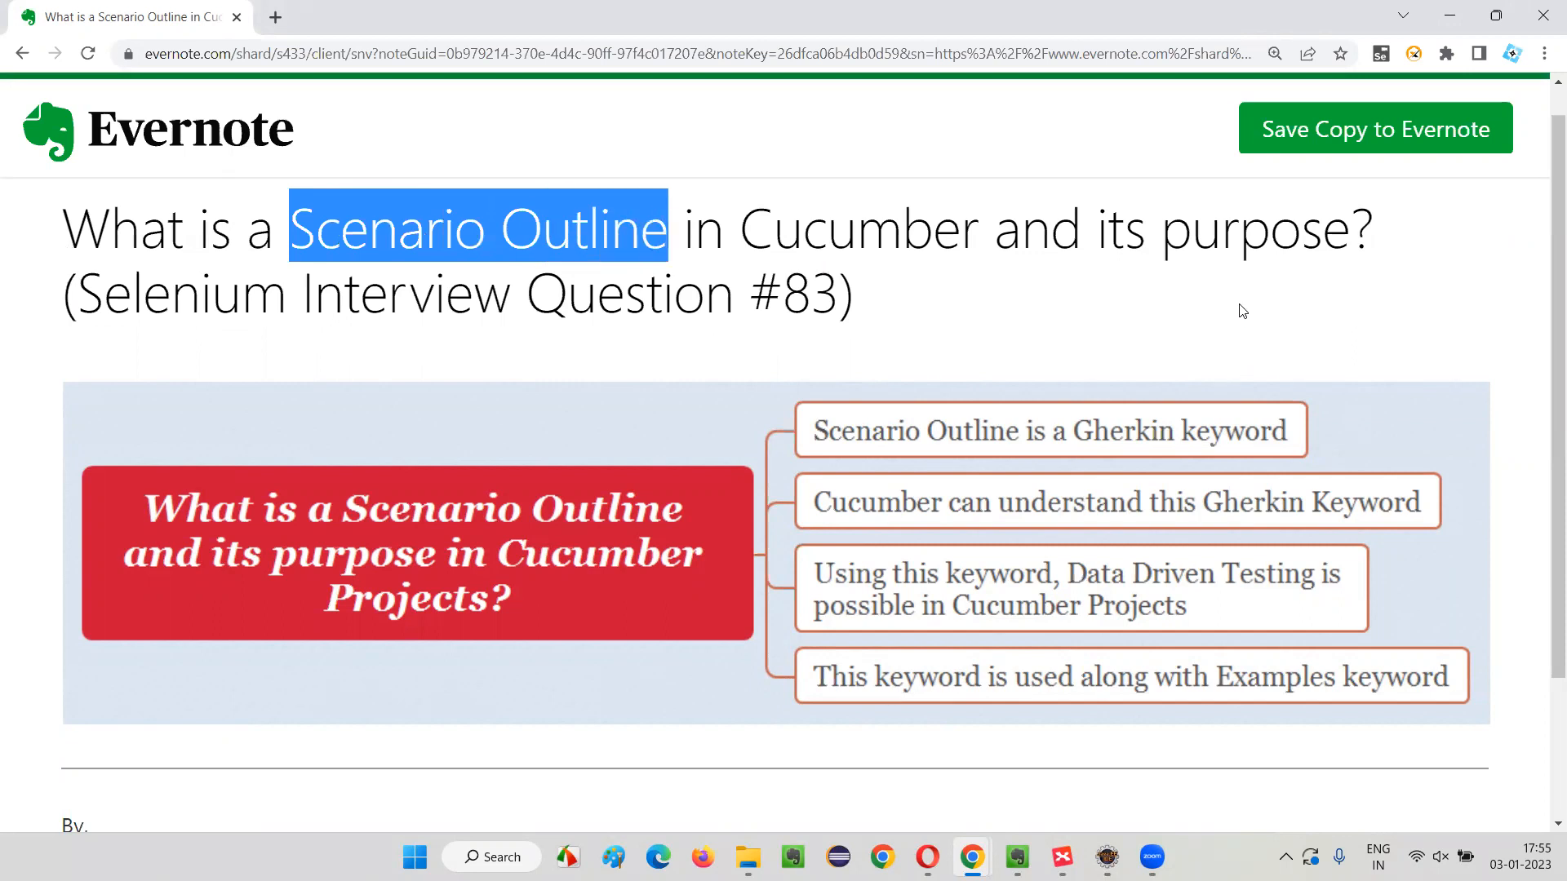
{"action": "mouse_move", "coordinate": [897, 222]}
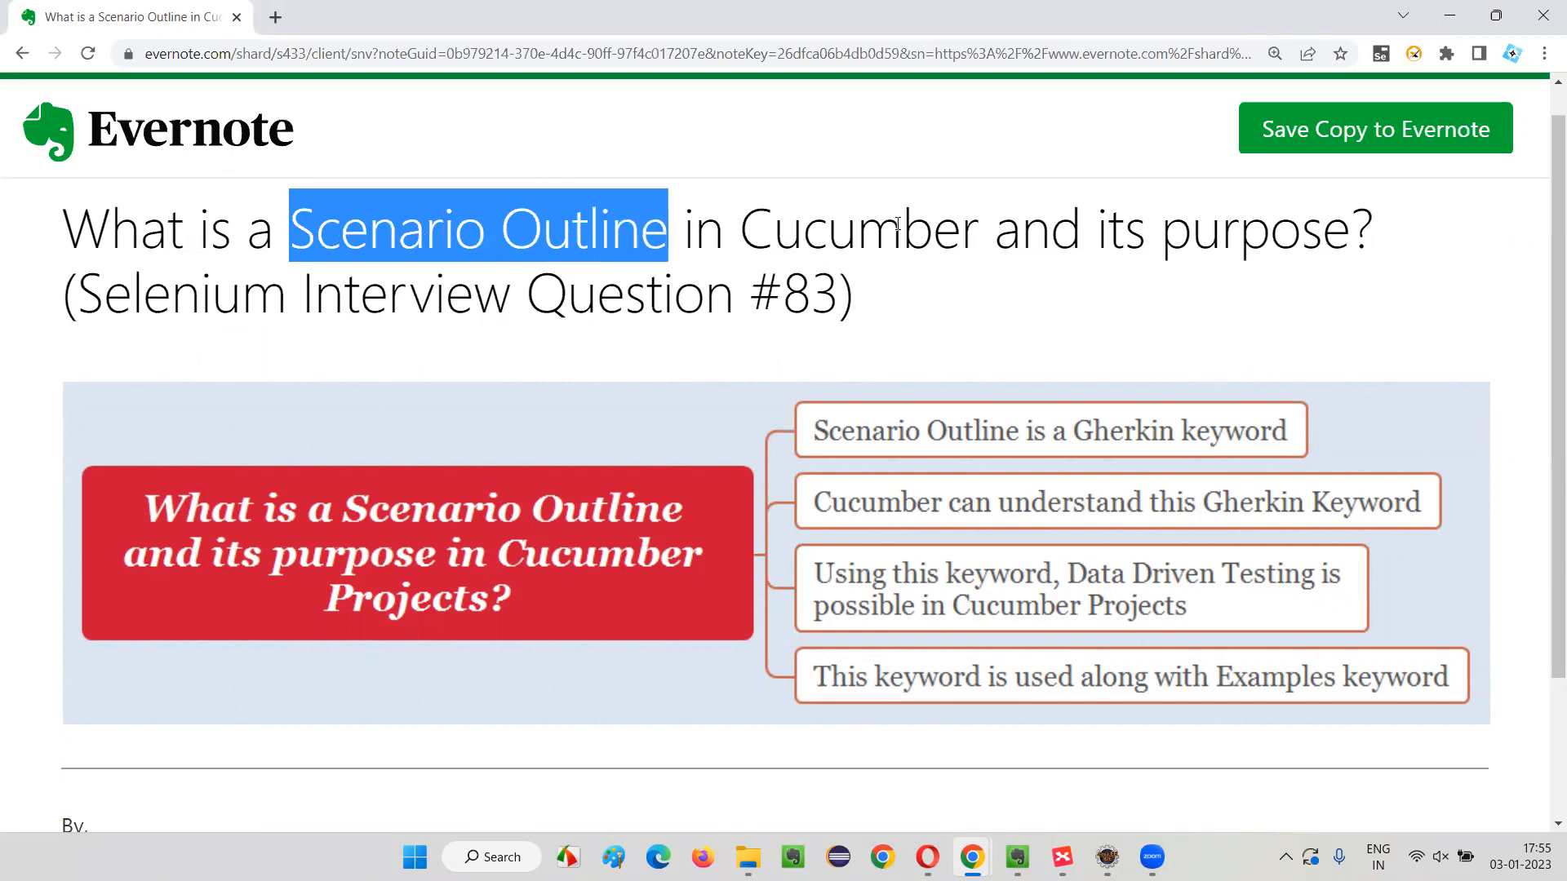
{"action": "left_click", "coordinate": [1071, 790]}
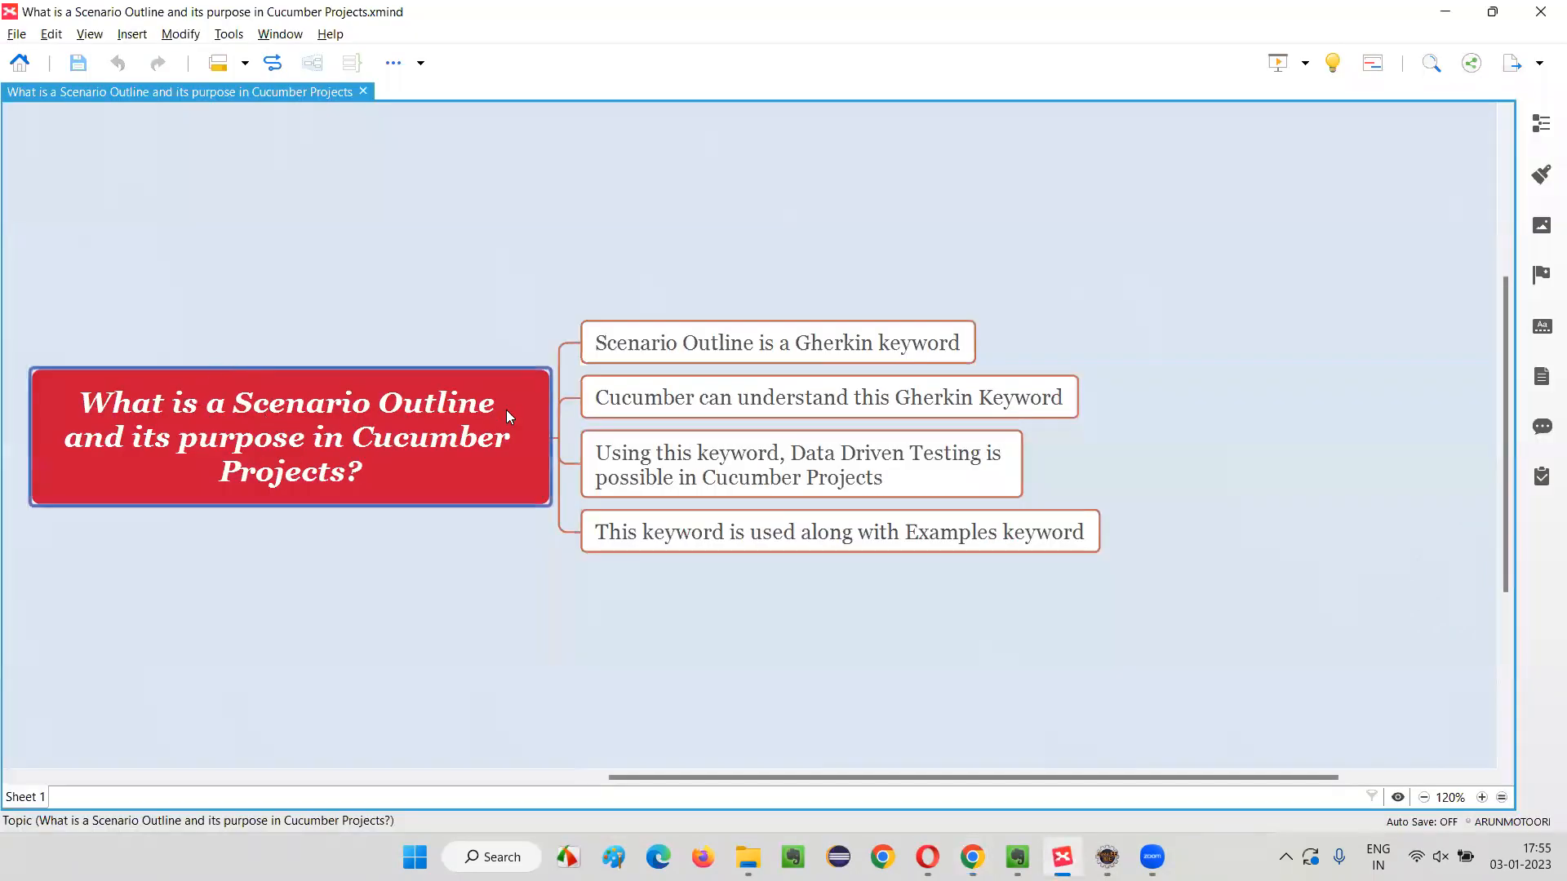
{"action": "mouse_move", "coordinate": [368, 512]}
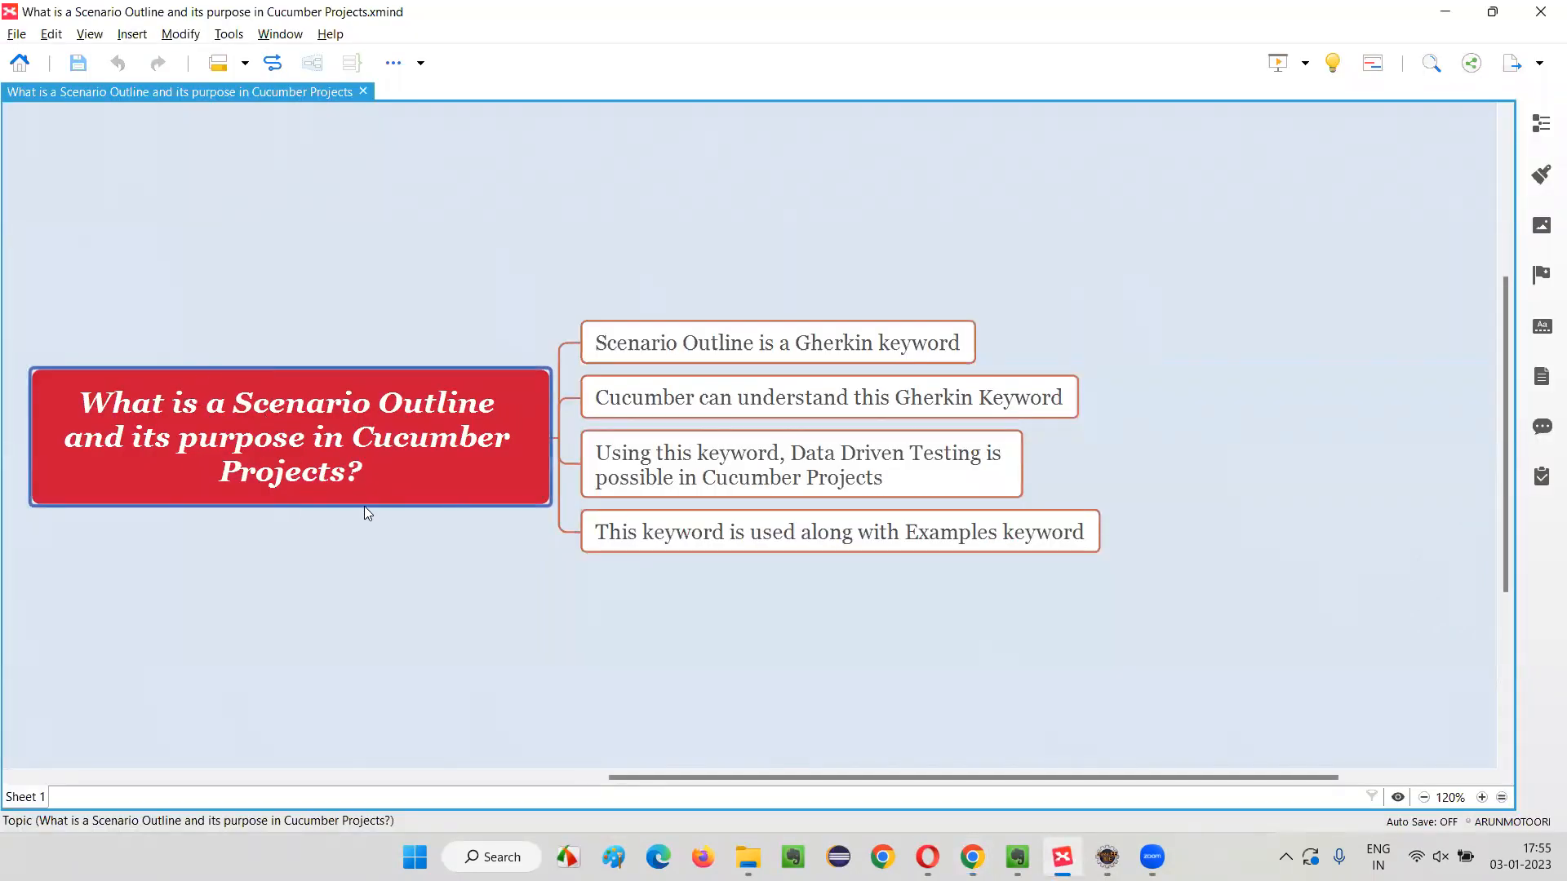
{"action": "mouse_move", "coordinate": [320, 419]}
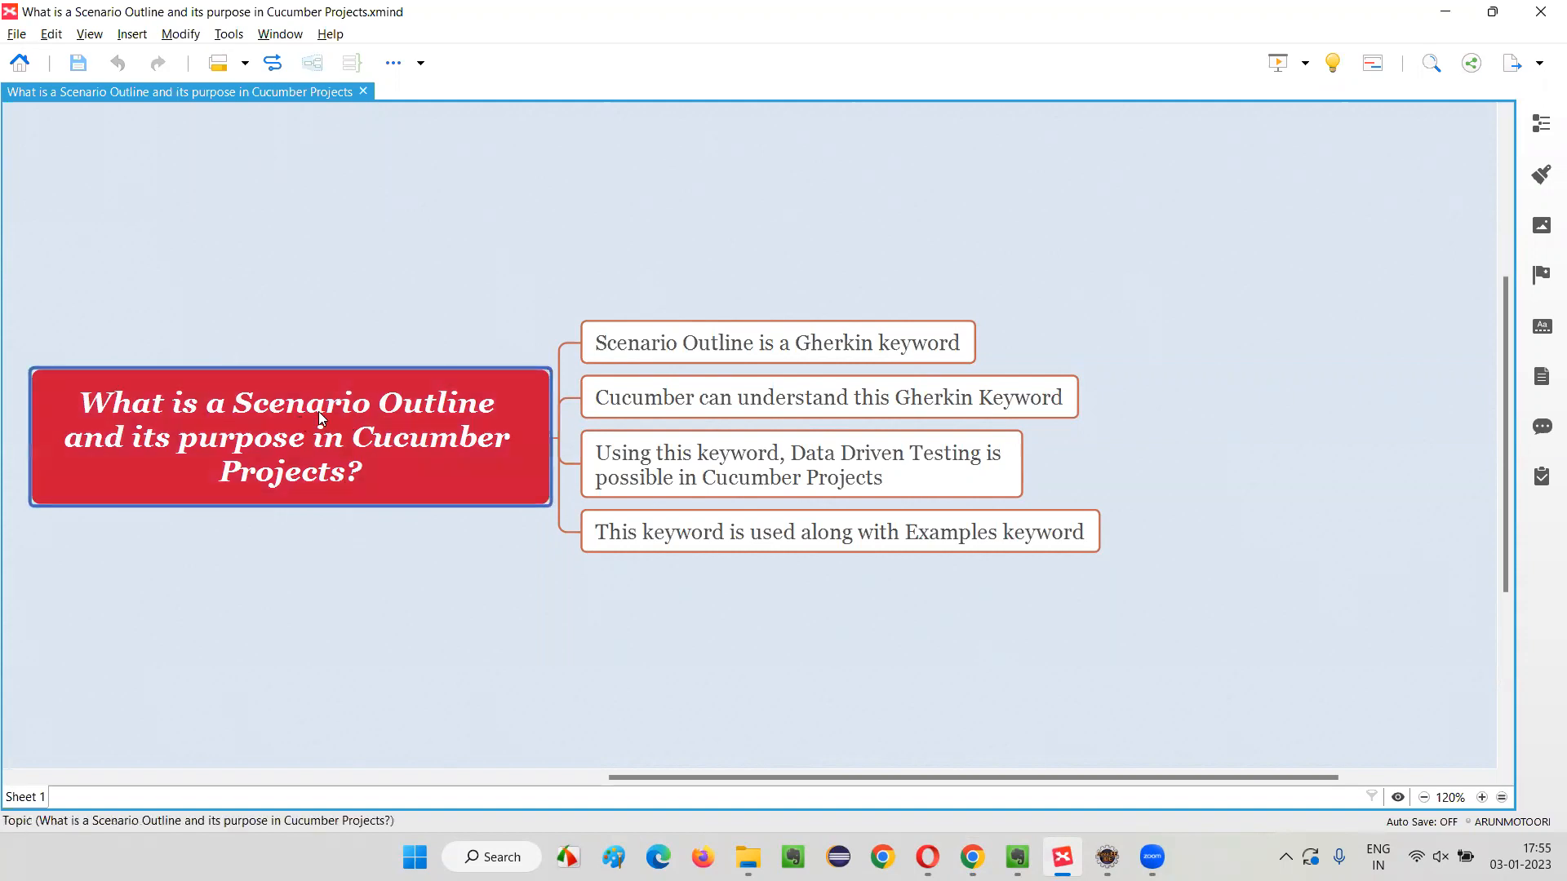
{"action": "left_click", "coordinate": [776, 342]}
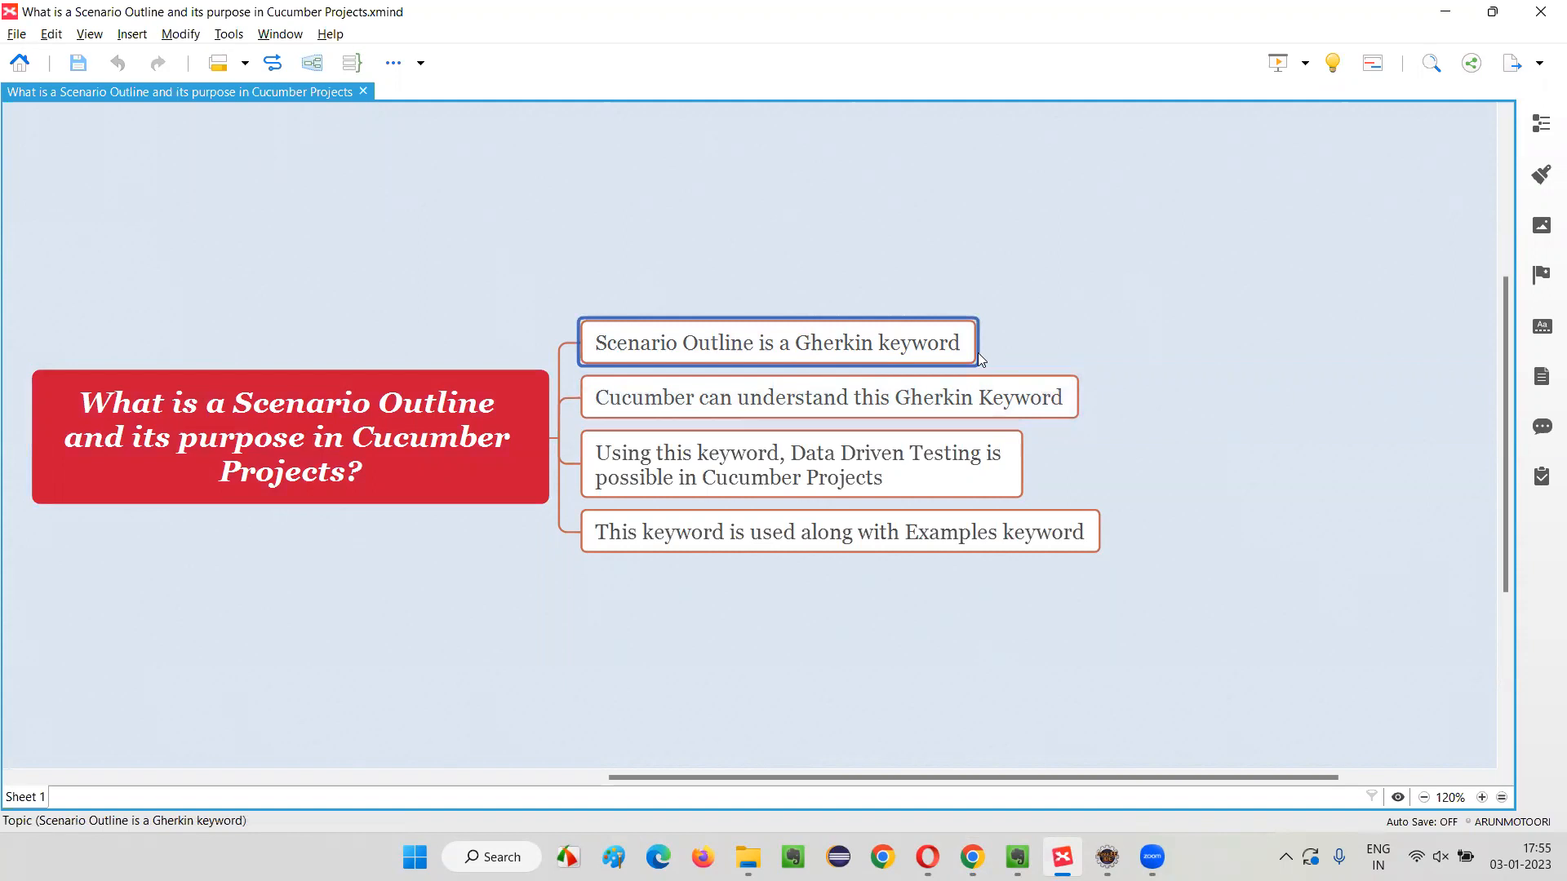
{"action": "mouse_move", "coordinate": [953, 357]}
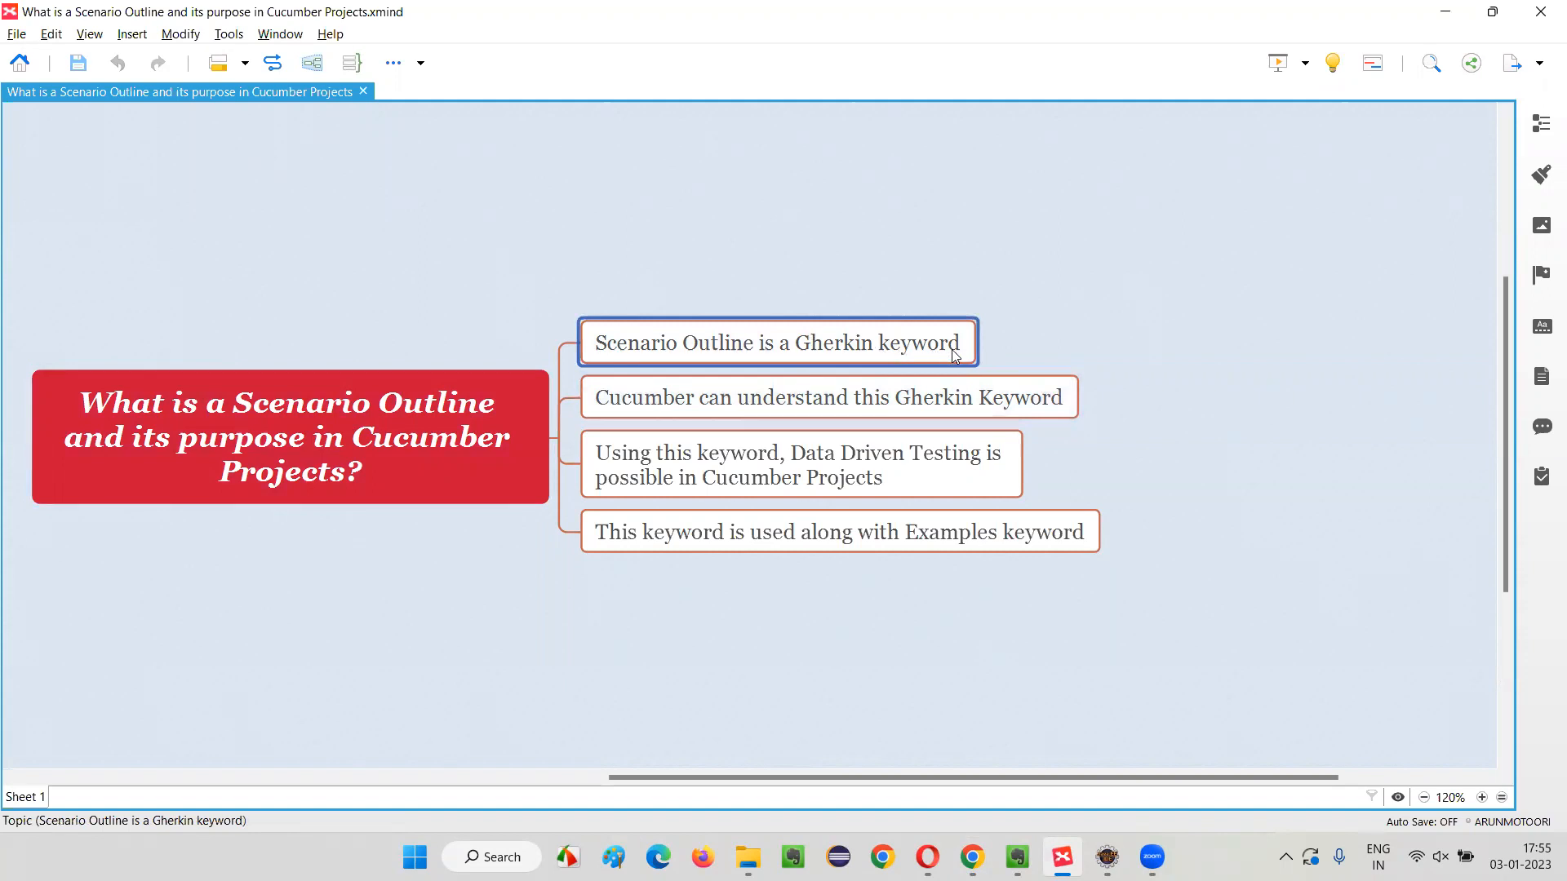
{"action": "left_click", "coordinate": [827, 396]}
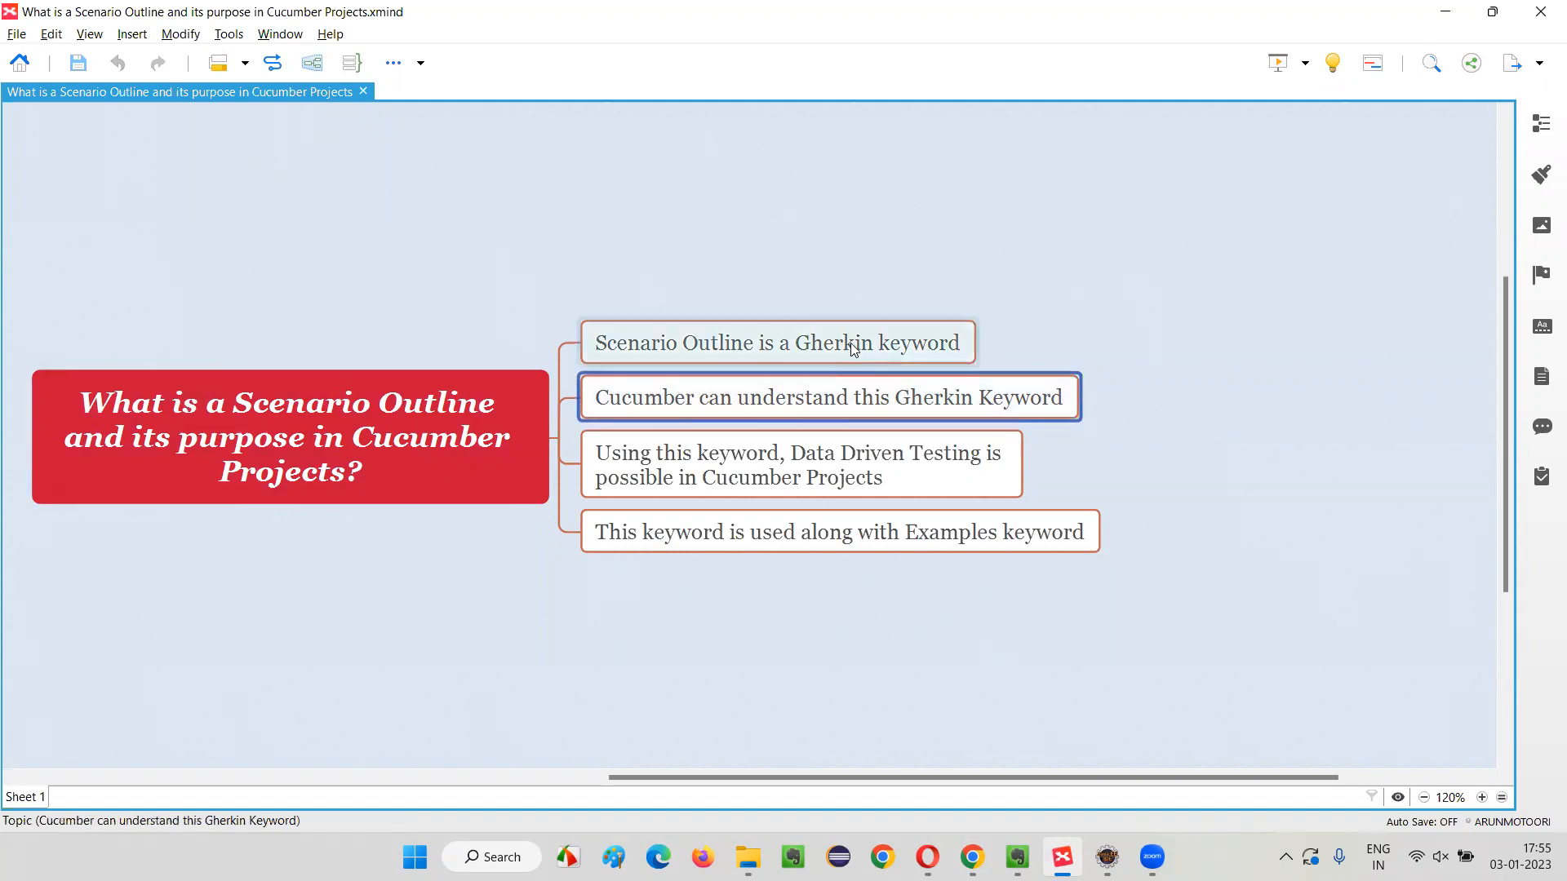
{"action": "left_click", "coordinate": [776, 342]}
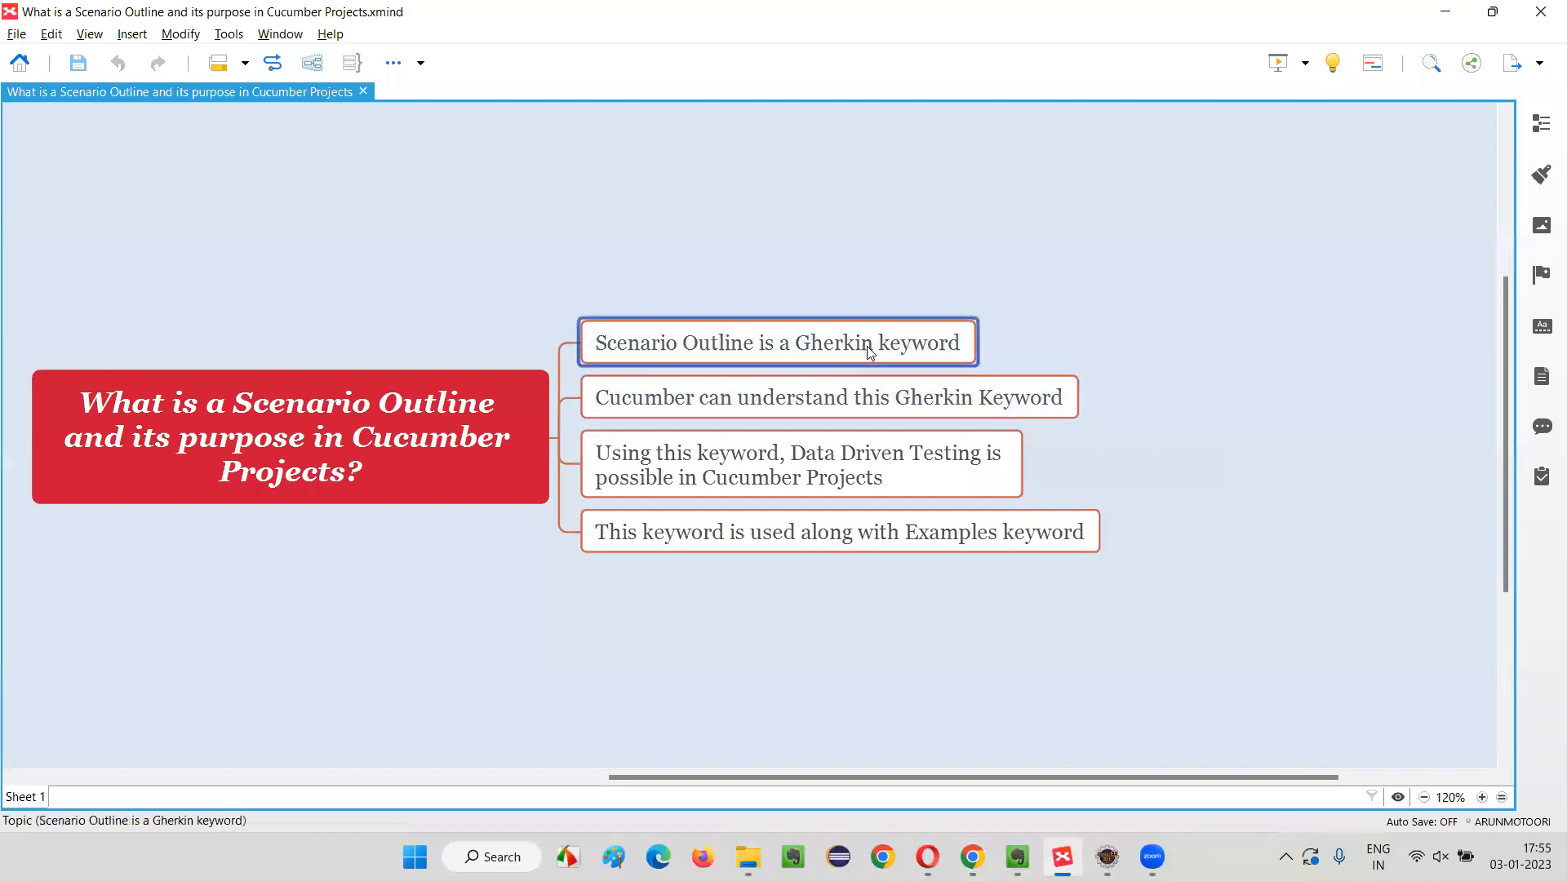
{"action": "mouse_move", "coordinate": [810, 311]}
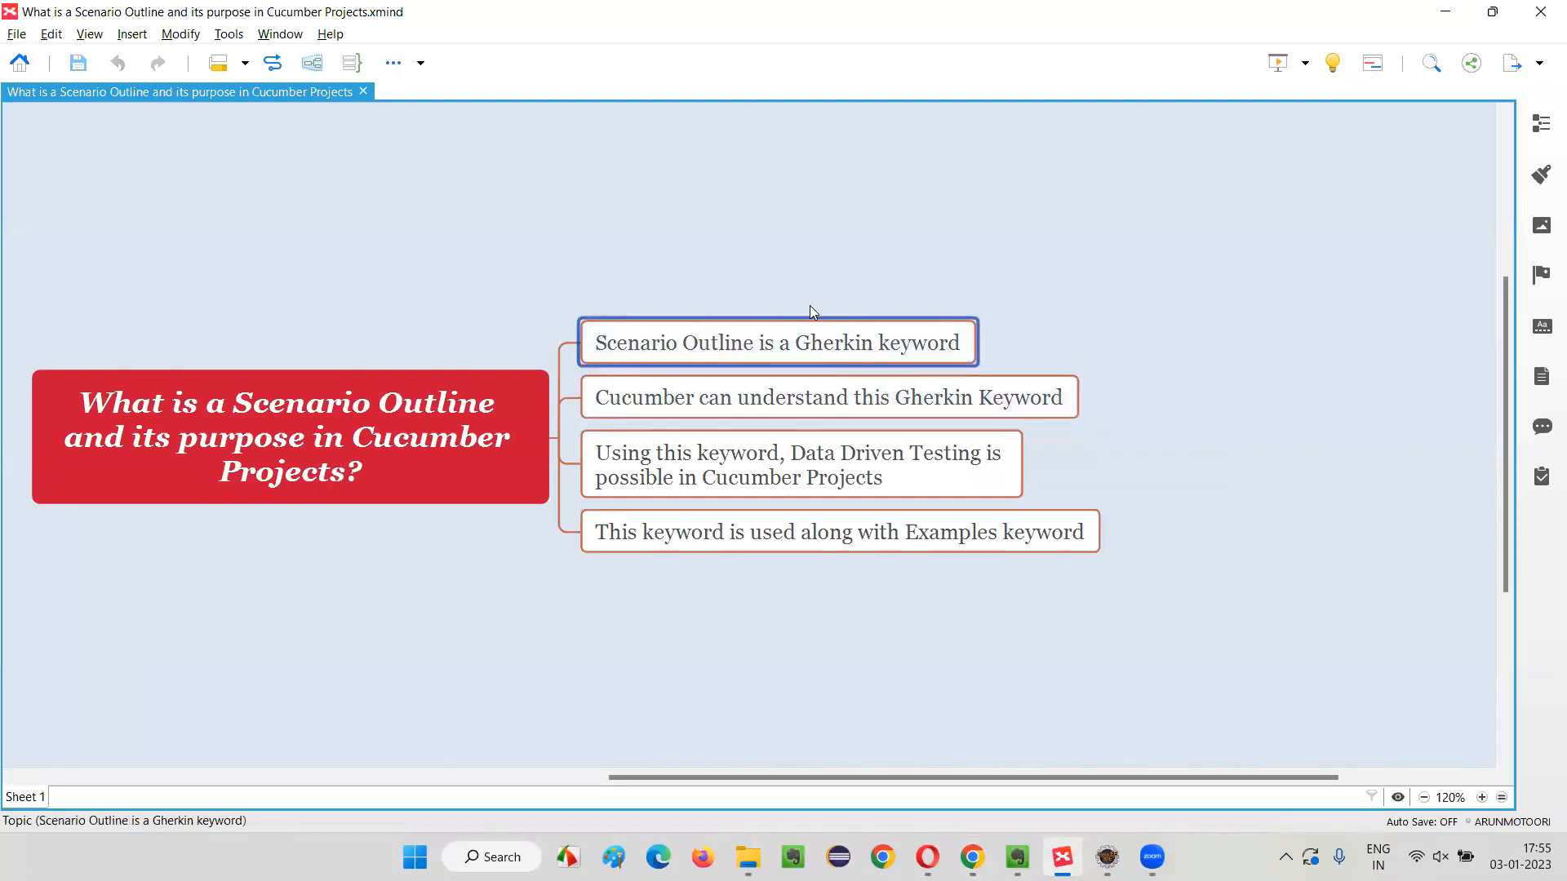
{"action": "mouse_move", "coordinate": [885, 361]}
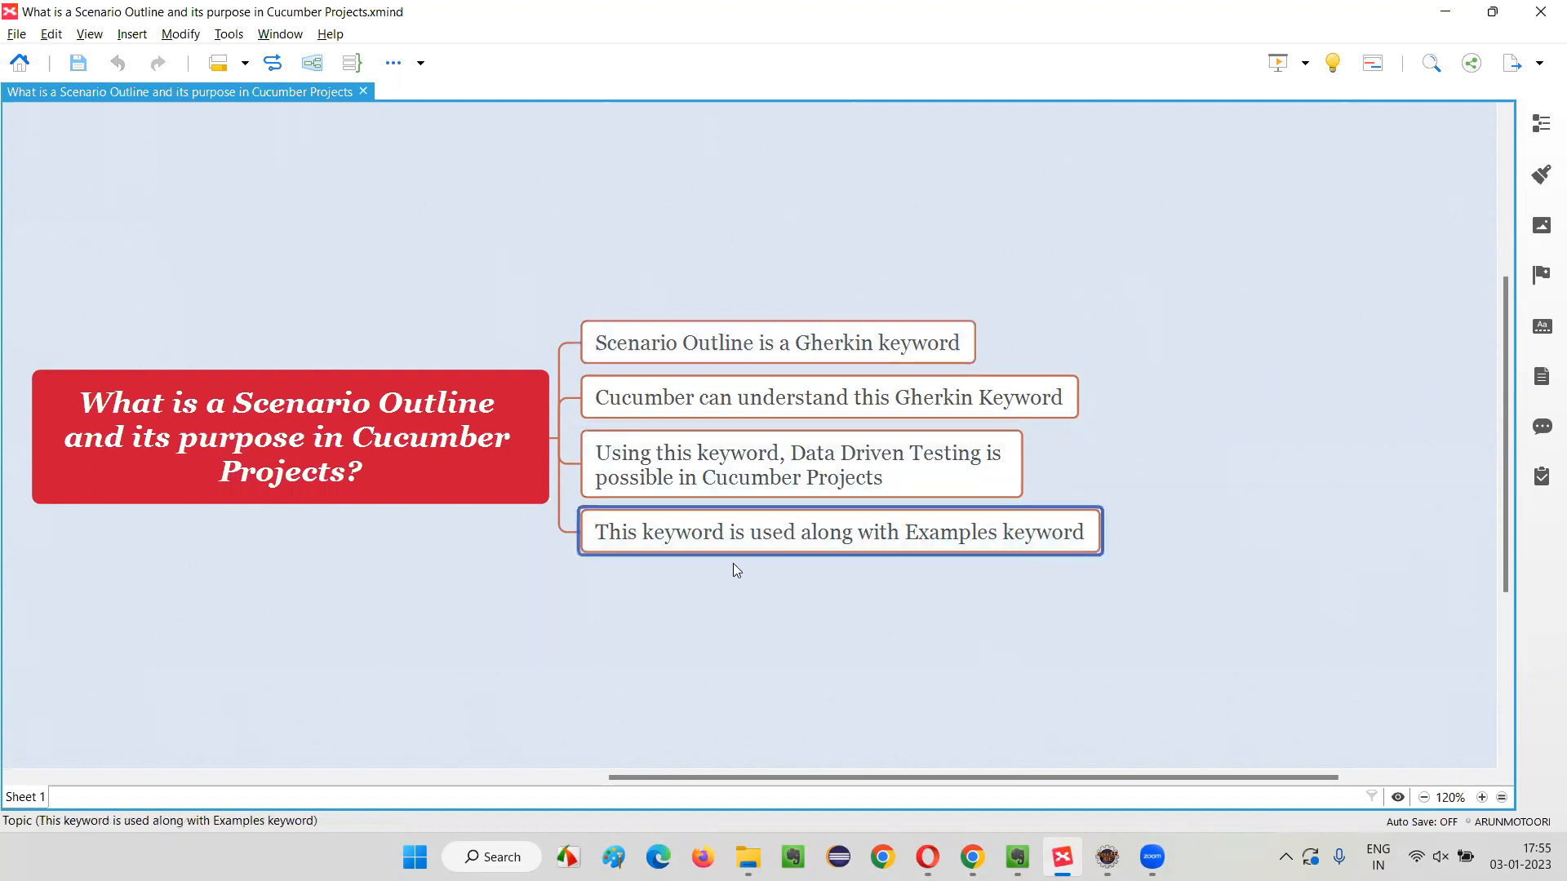
{"action": "mouse_move", "coordinate": [1006, 558]}
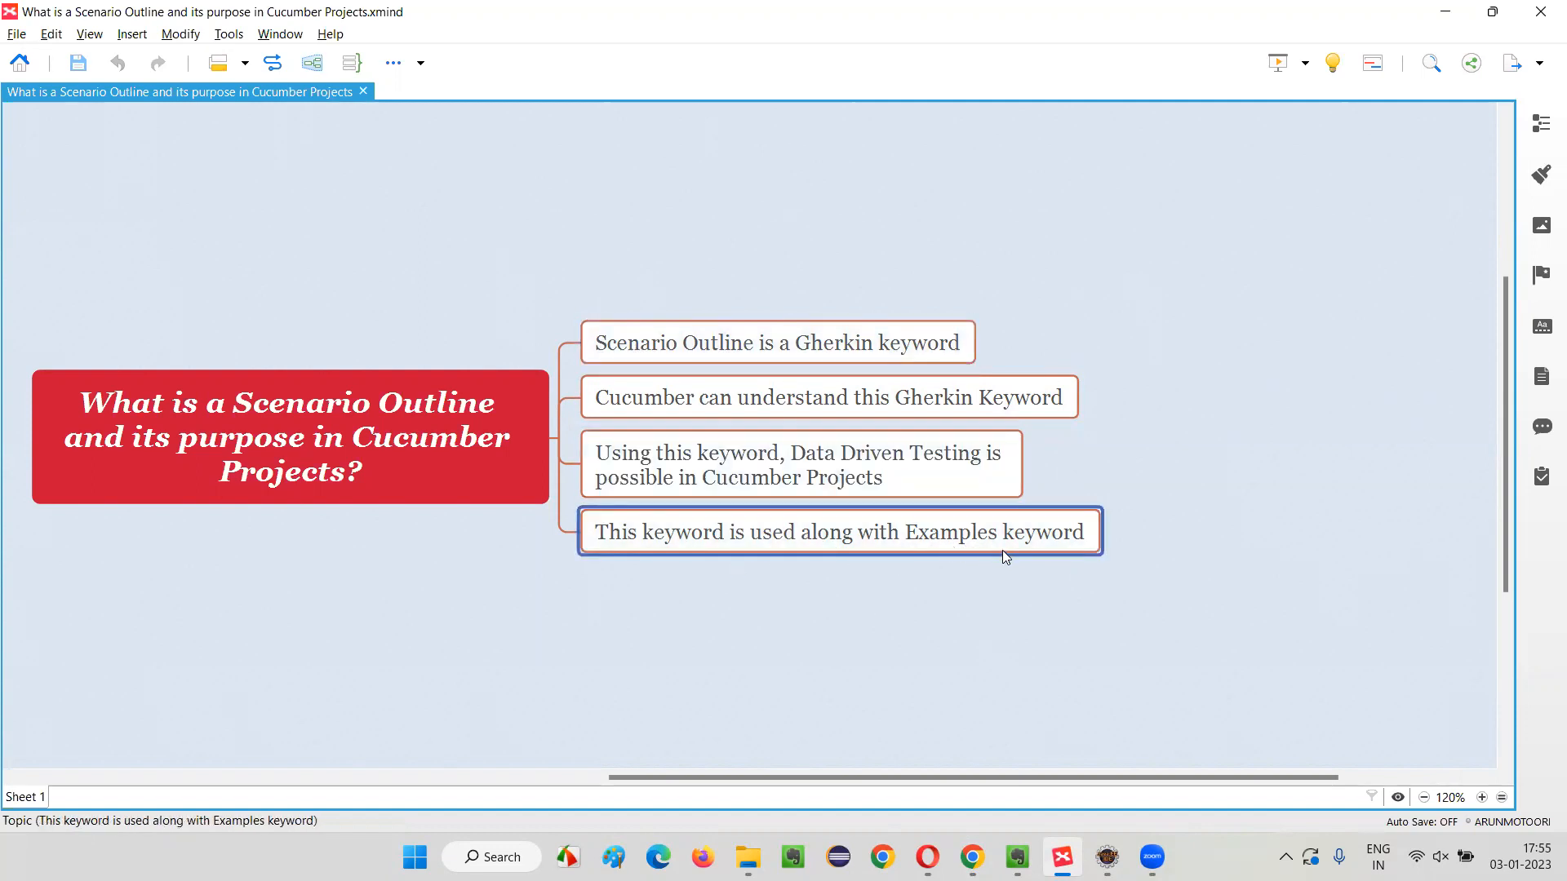
{"action": "left_click", "coordinate": [778, 343]}
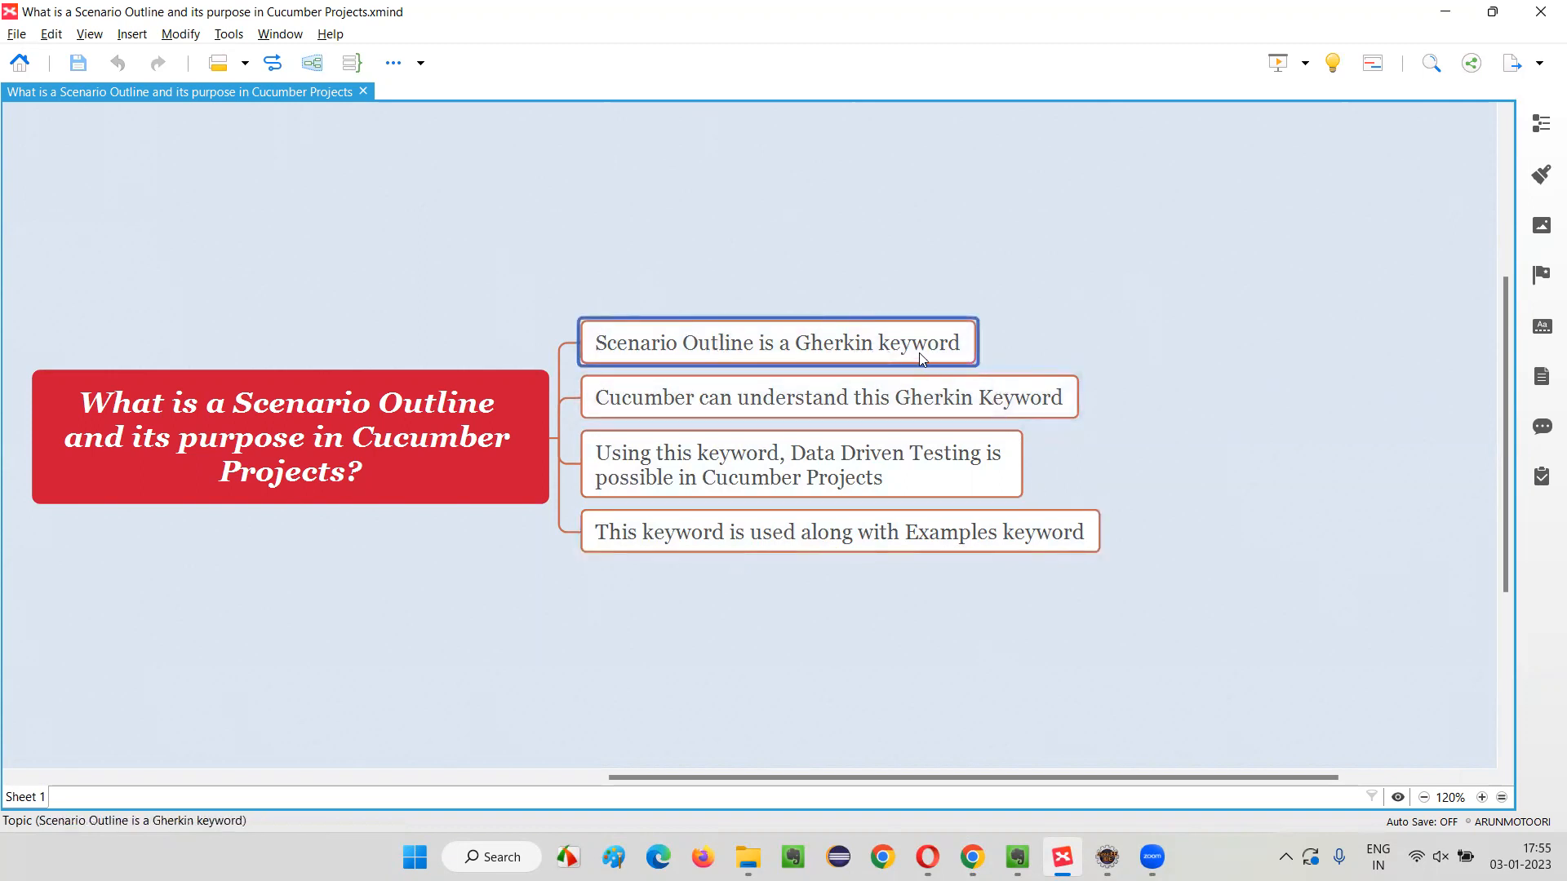
{"action": "left_click", "coordinate": [827, 397]}
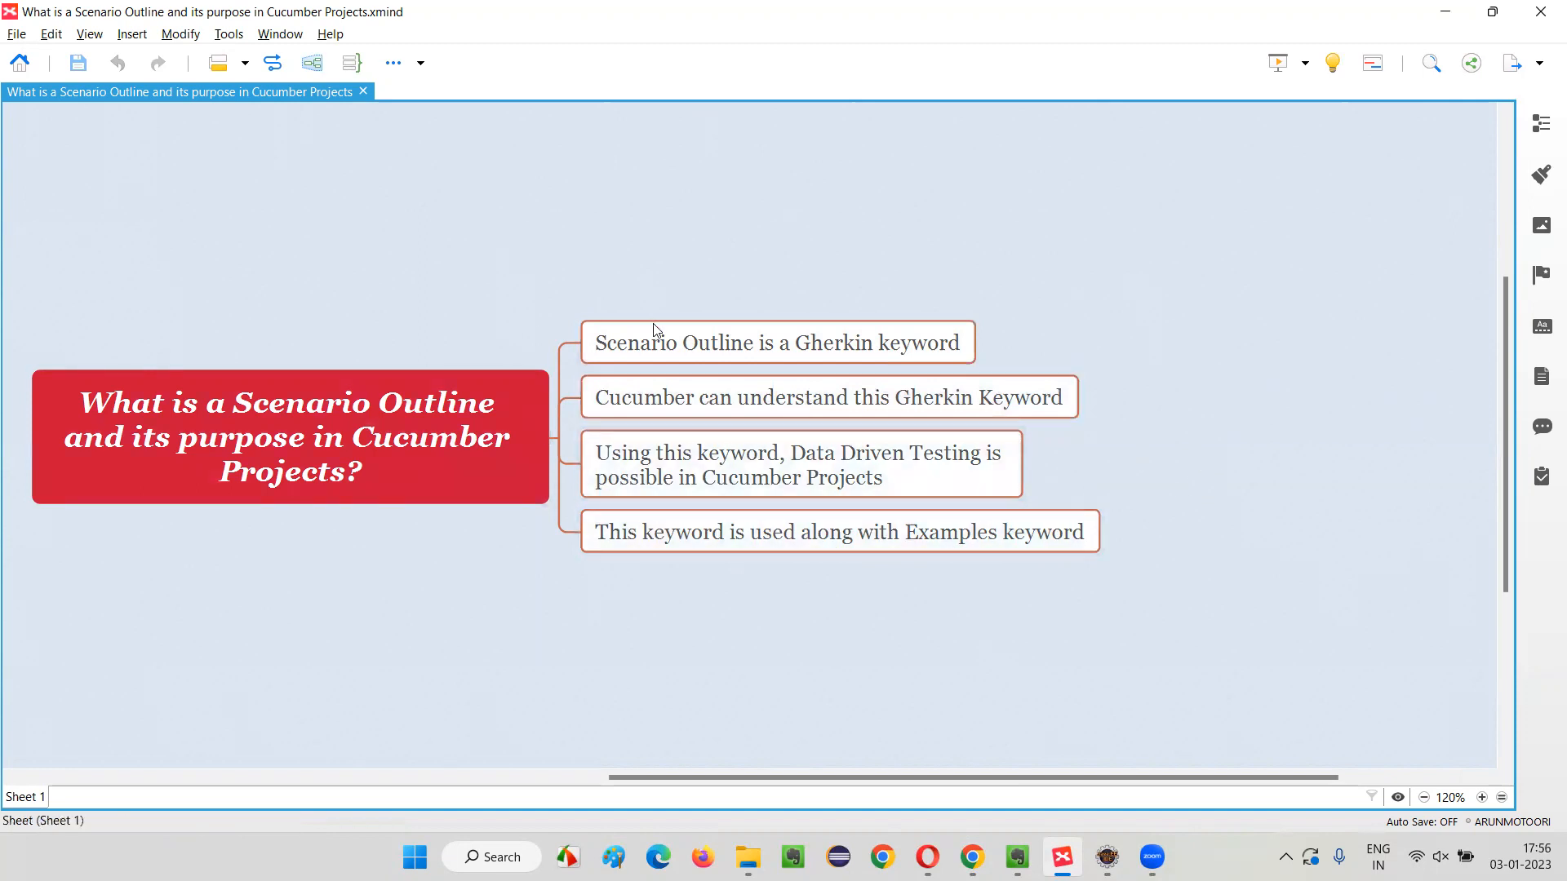
{"action": "mouse_move", "coordinate": [1000, 656]}
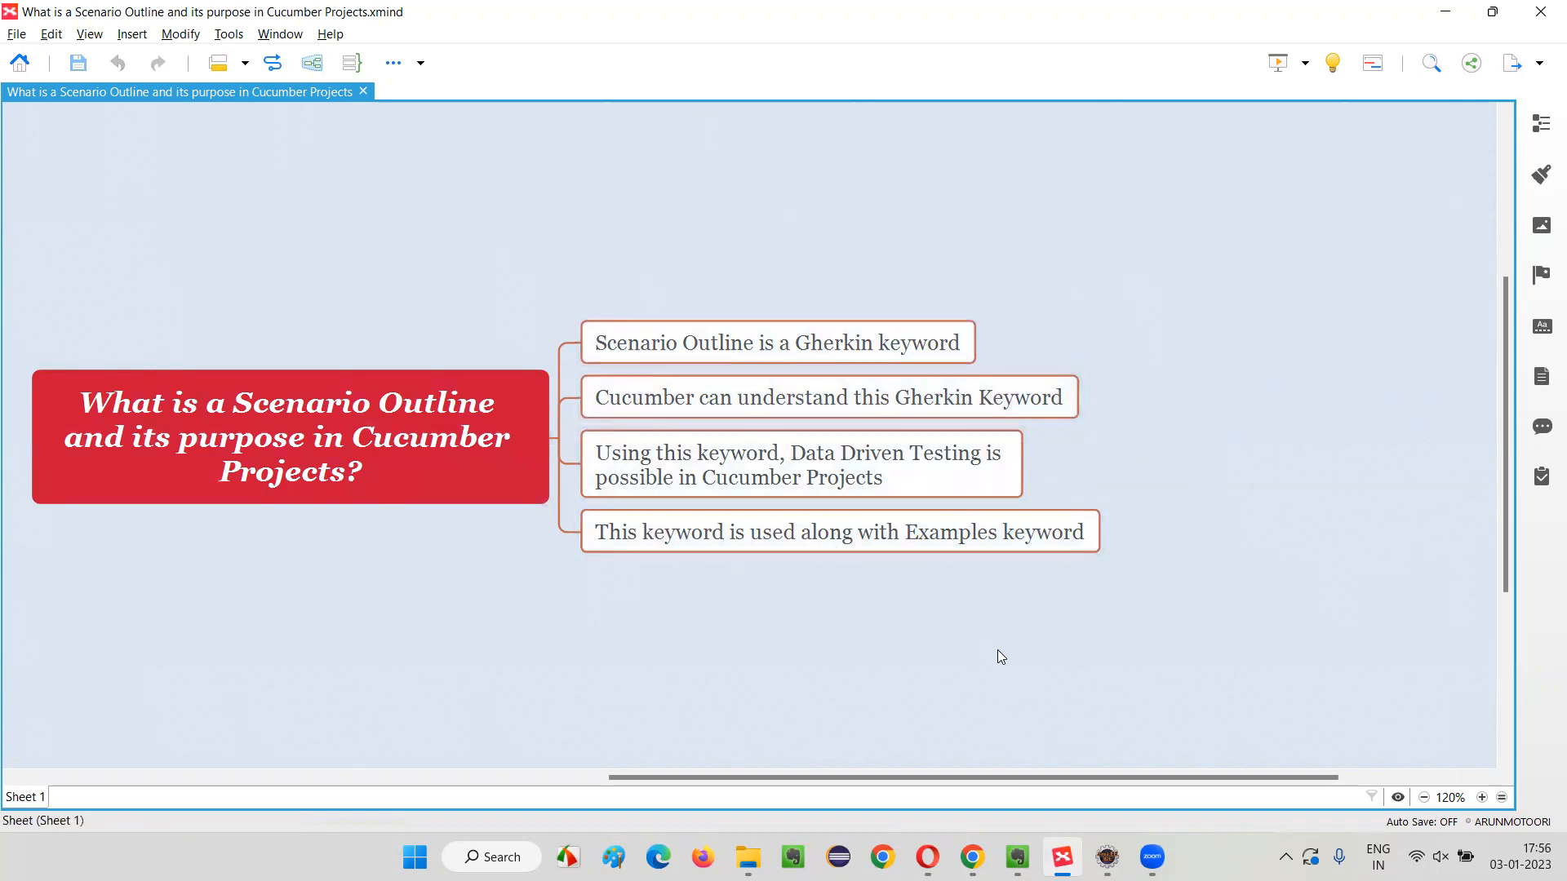
{"action": "left_click", "coordinate": [800, 464]}
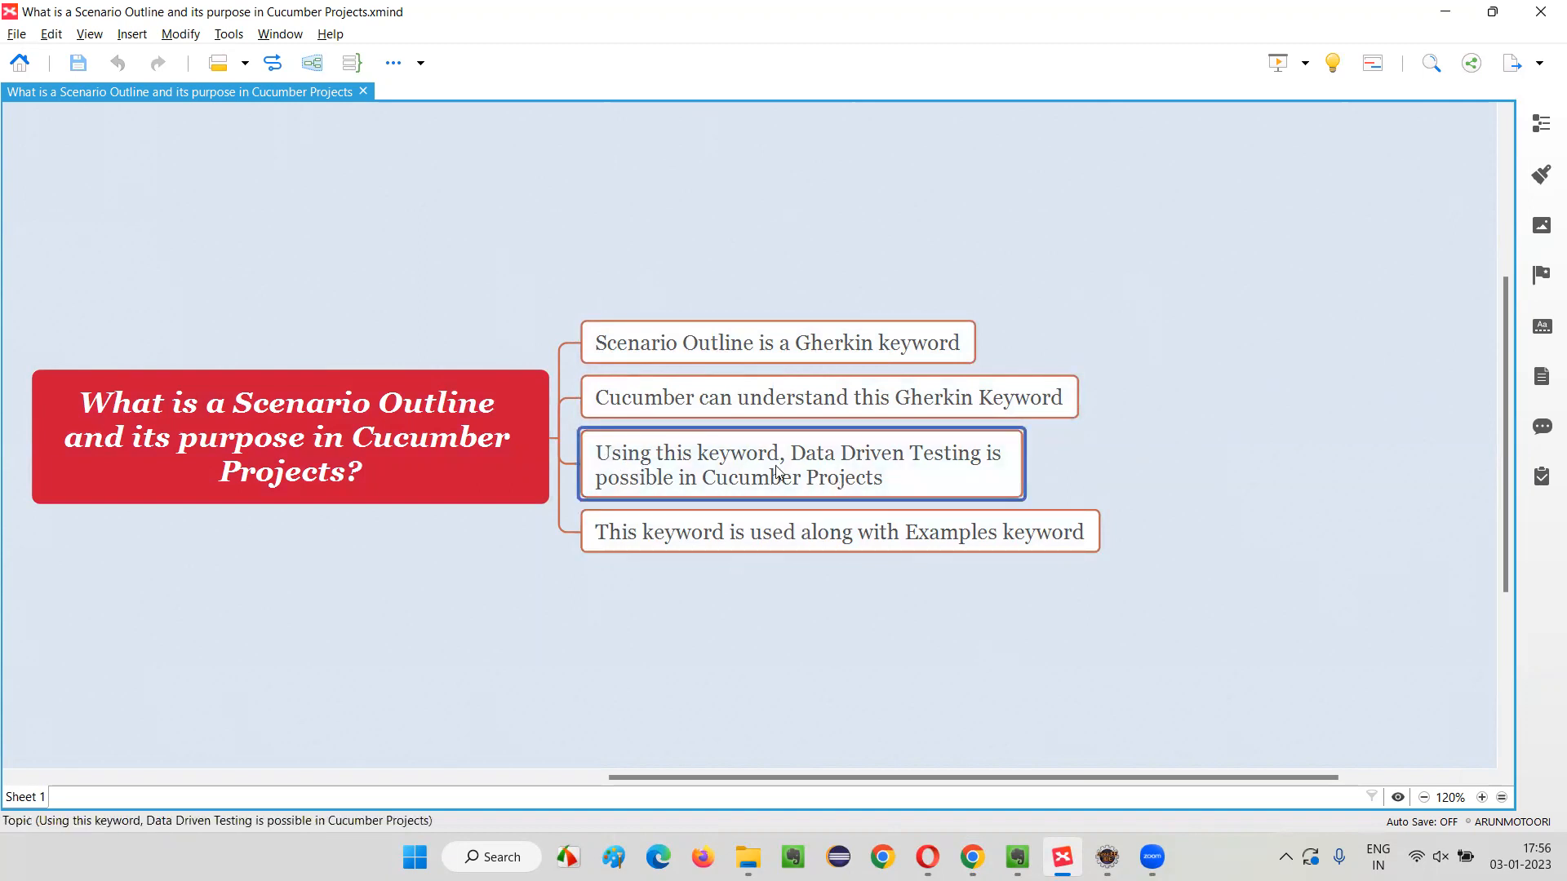
{"action": "mouse_move", "coordinate": [828, 478]}
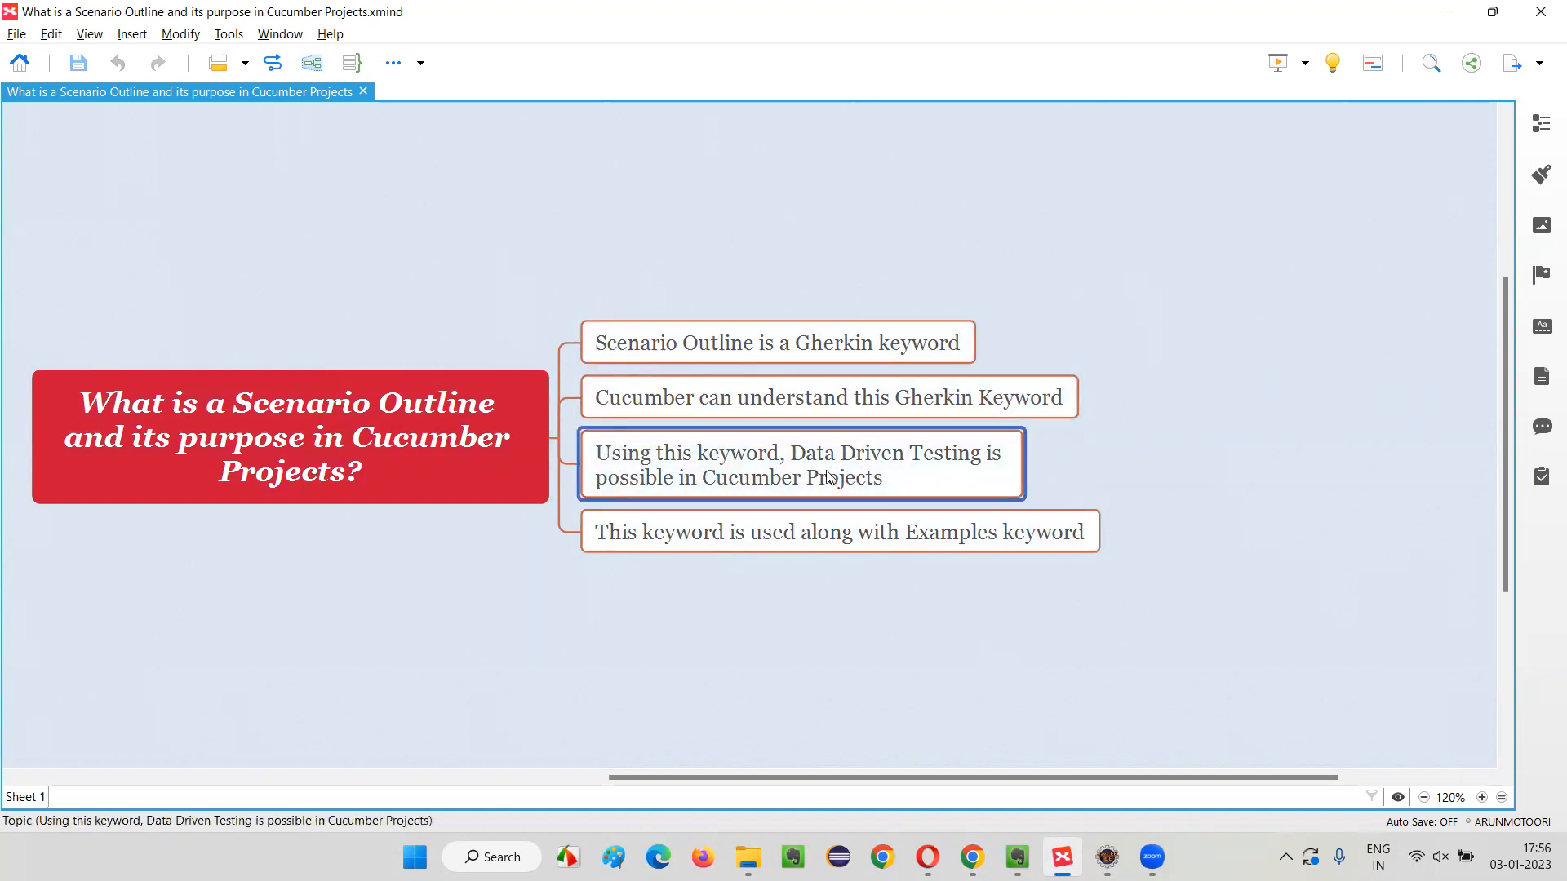
{"action": "left_click", "coordinate": [778, 342]}
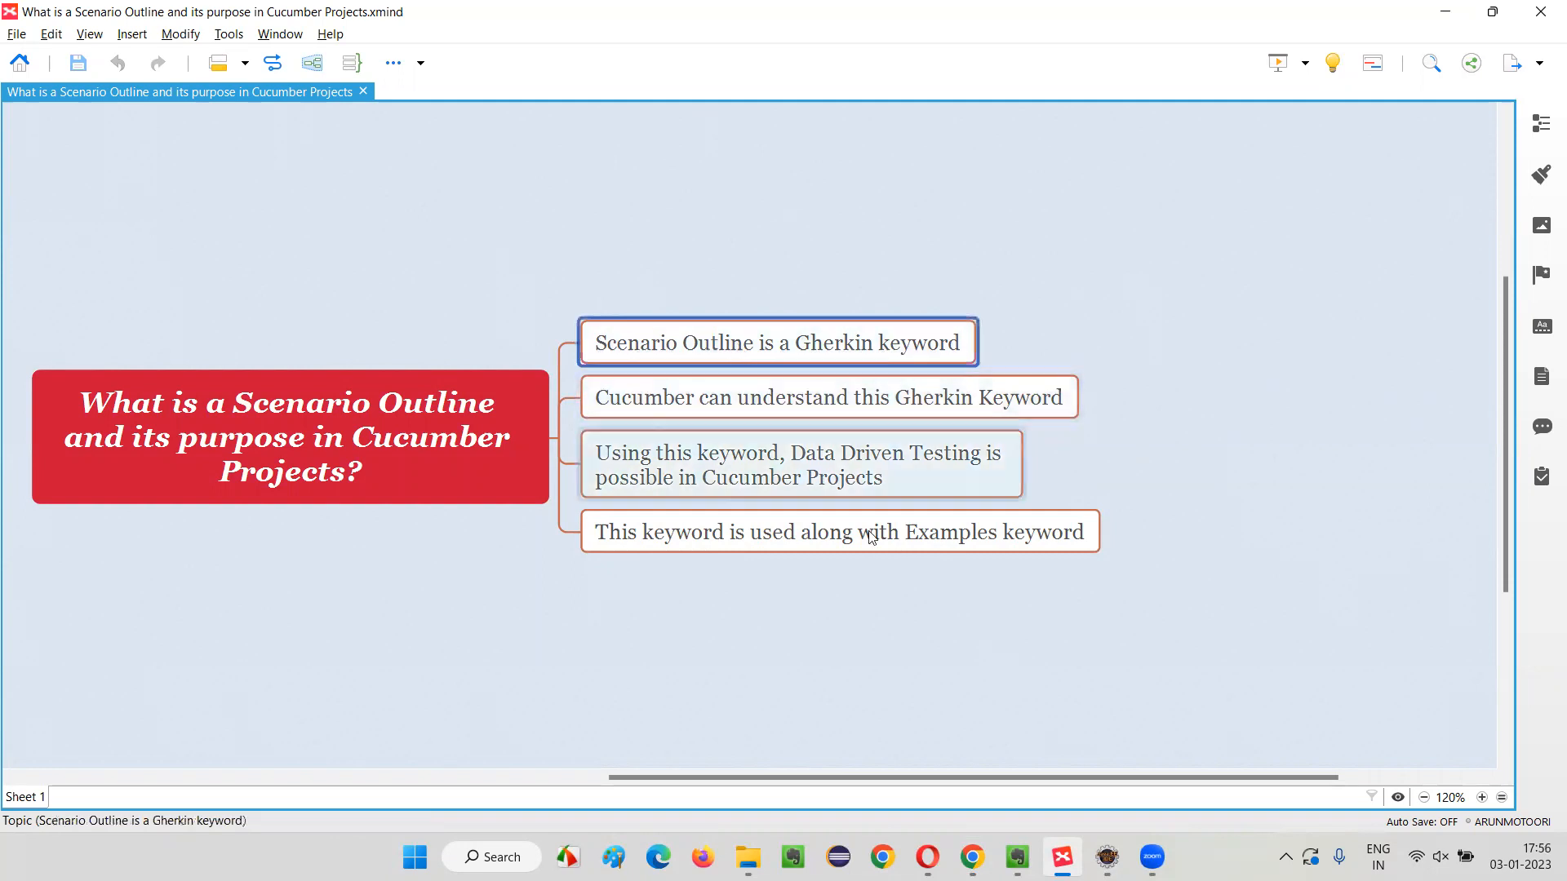
{"action": "left_click", "coordinate": [839, 530]}
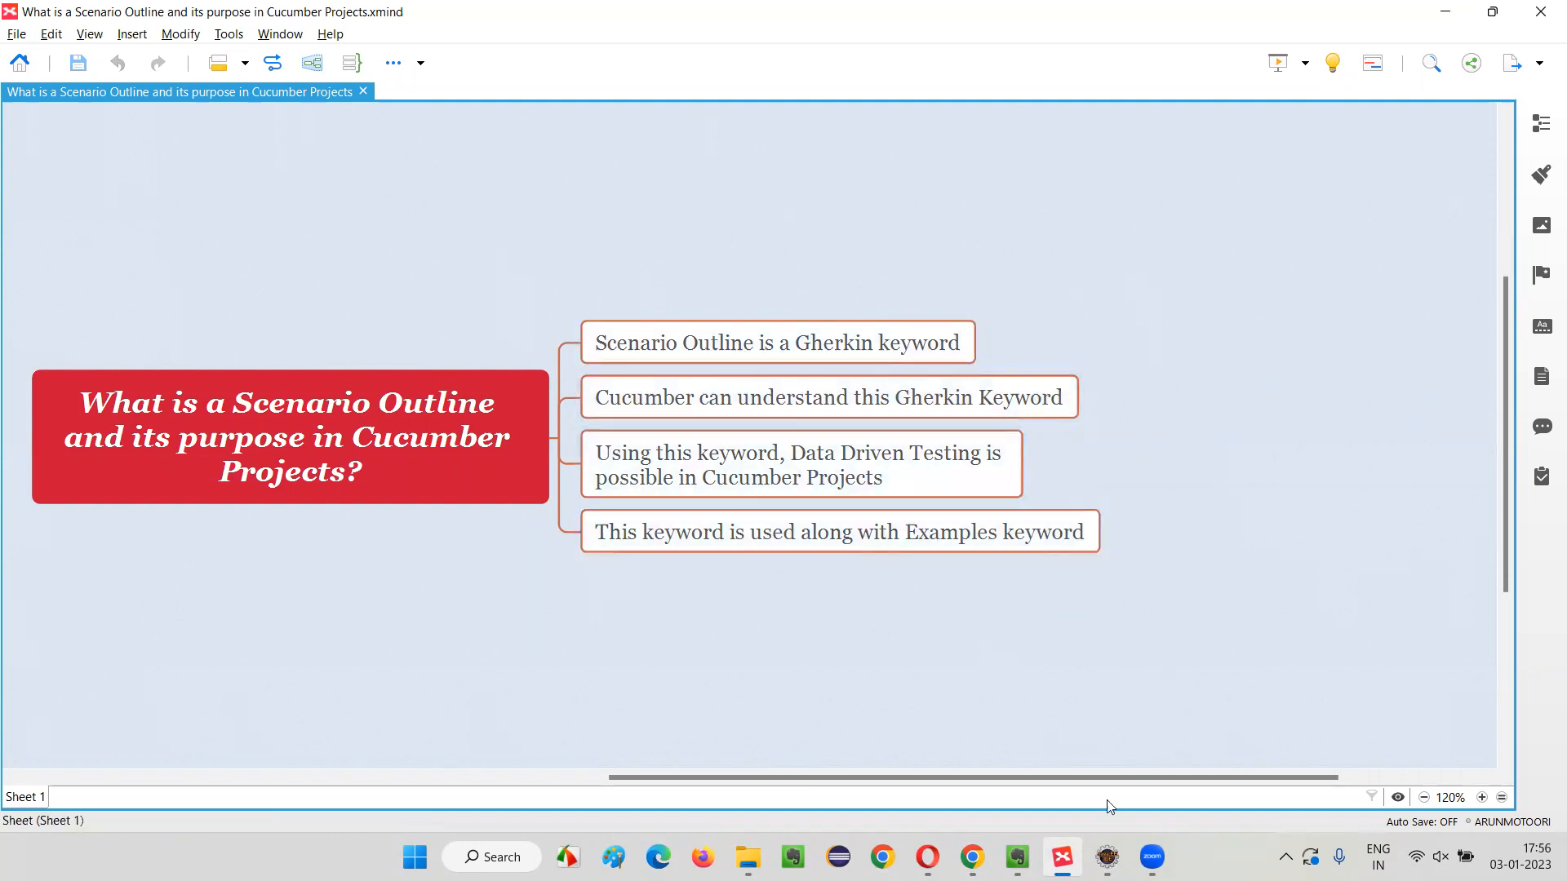
Step: In Eclipse, close all editors, expand the tree to features and open Register.feature
{"action": "left_click", "coordinate": [1015, 856]}
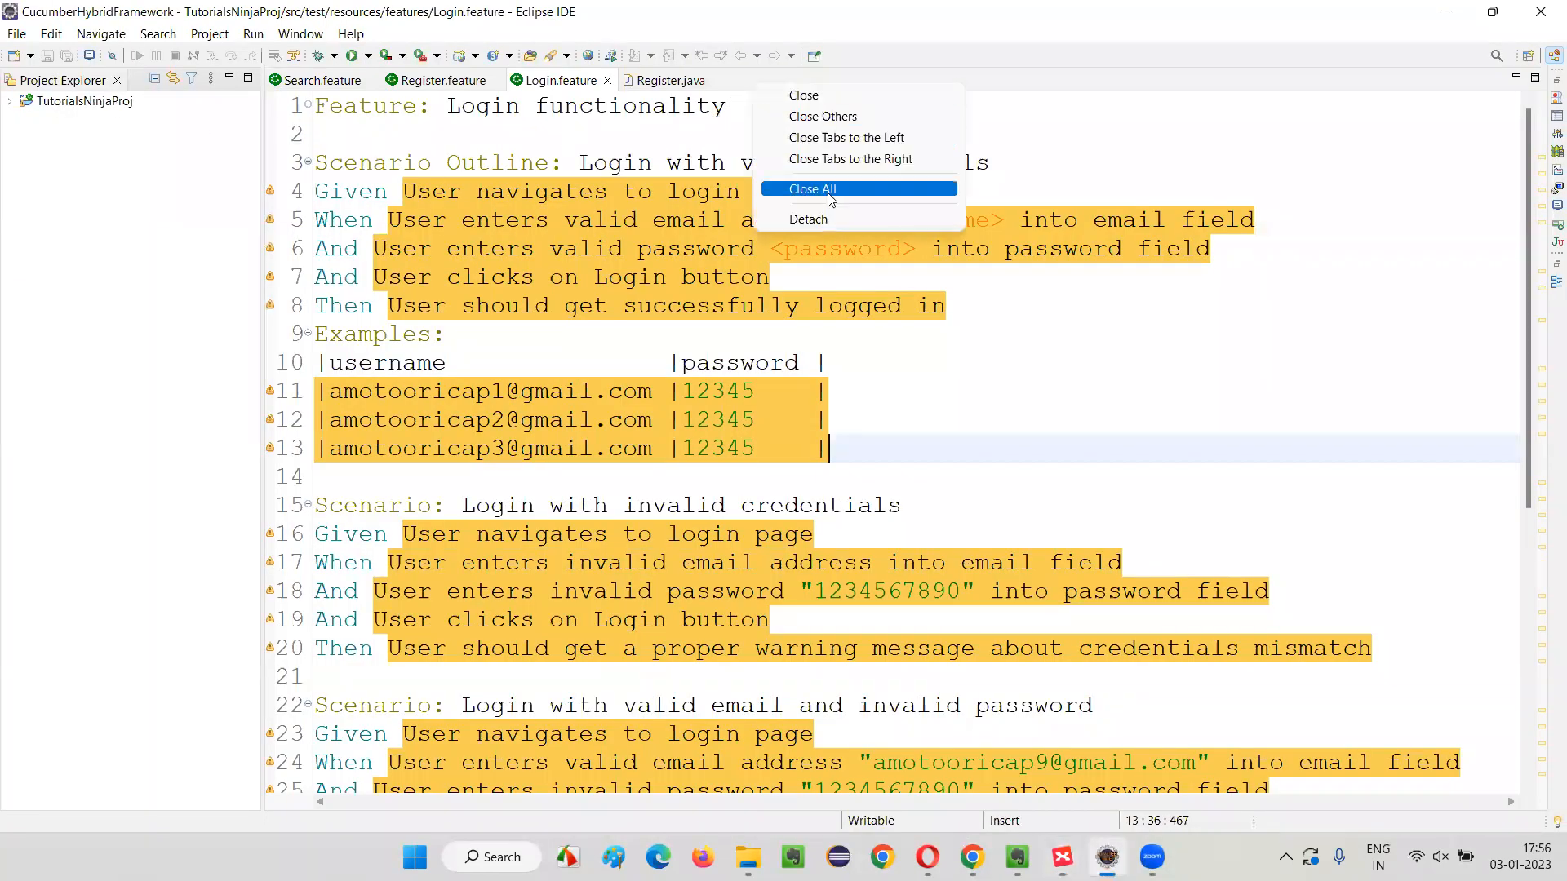
{"action": "left_click", "coordinate": [812, 188]}
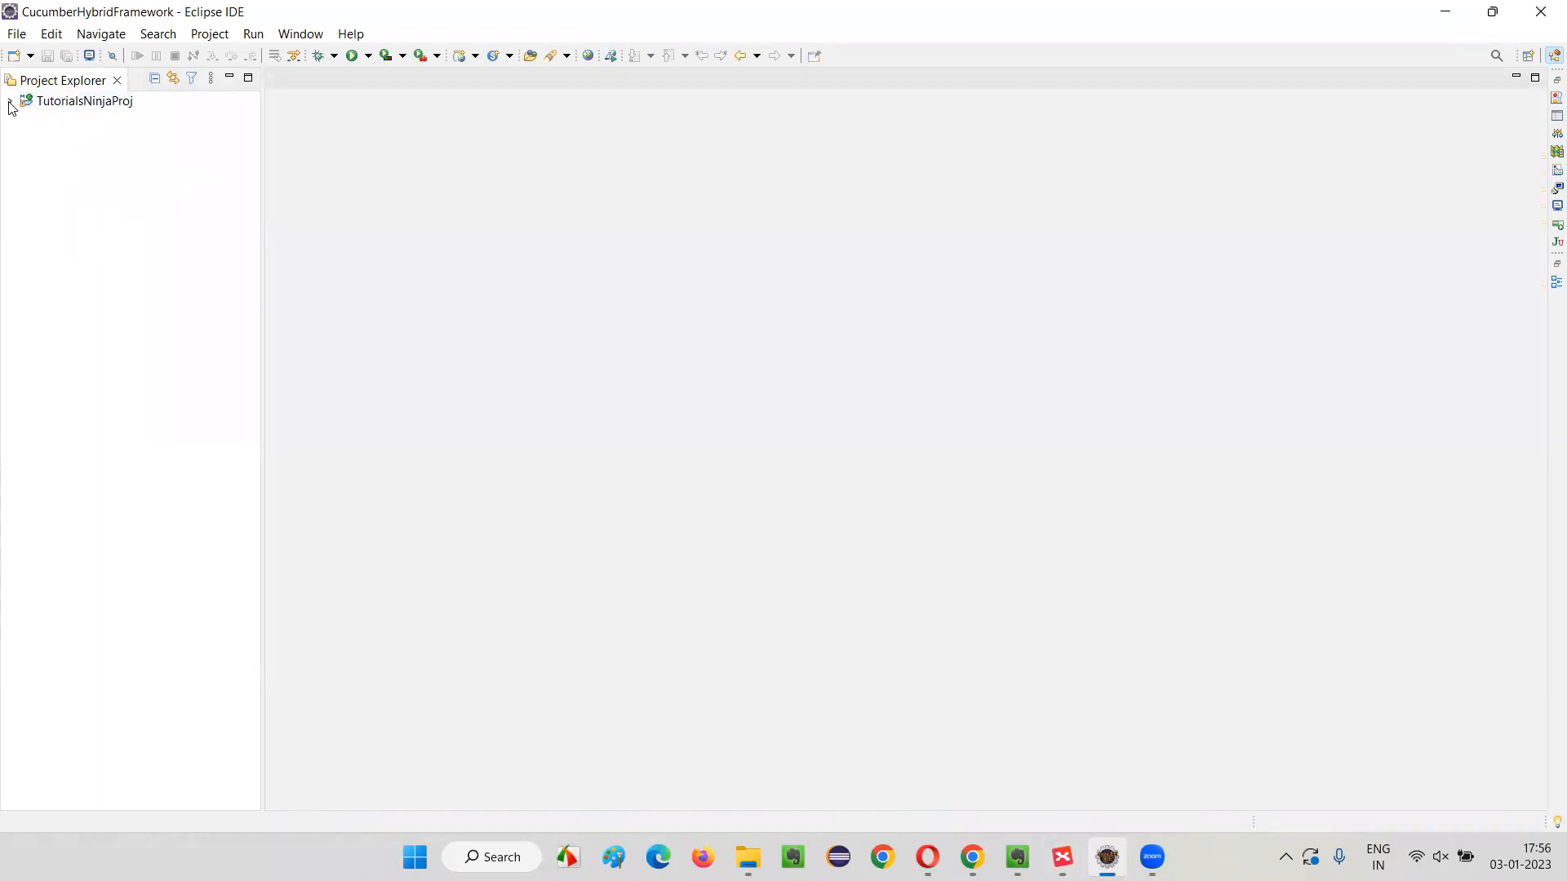
{"action": "left_click", "coordinate": [9, 101]}
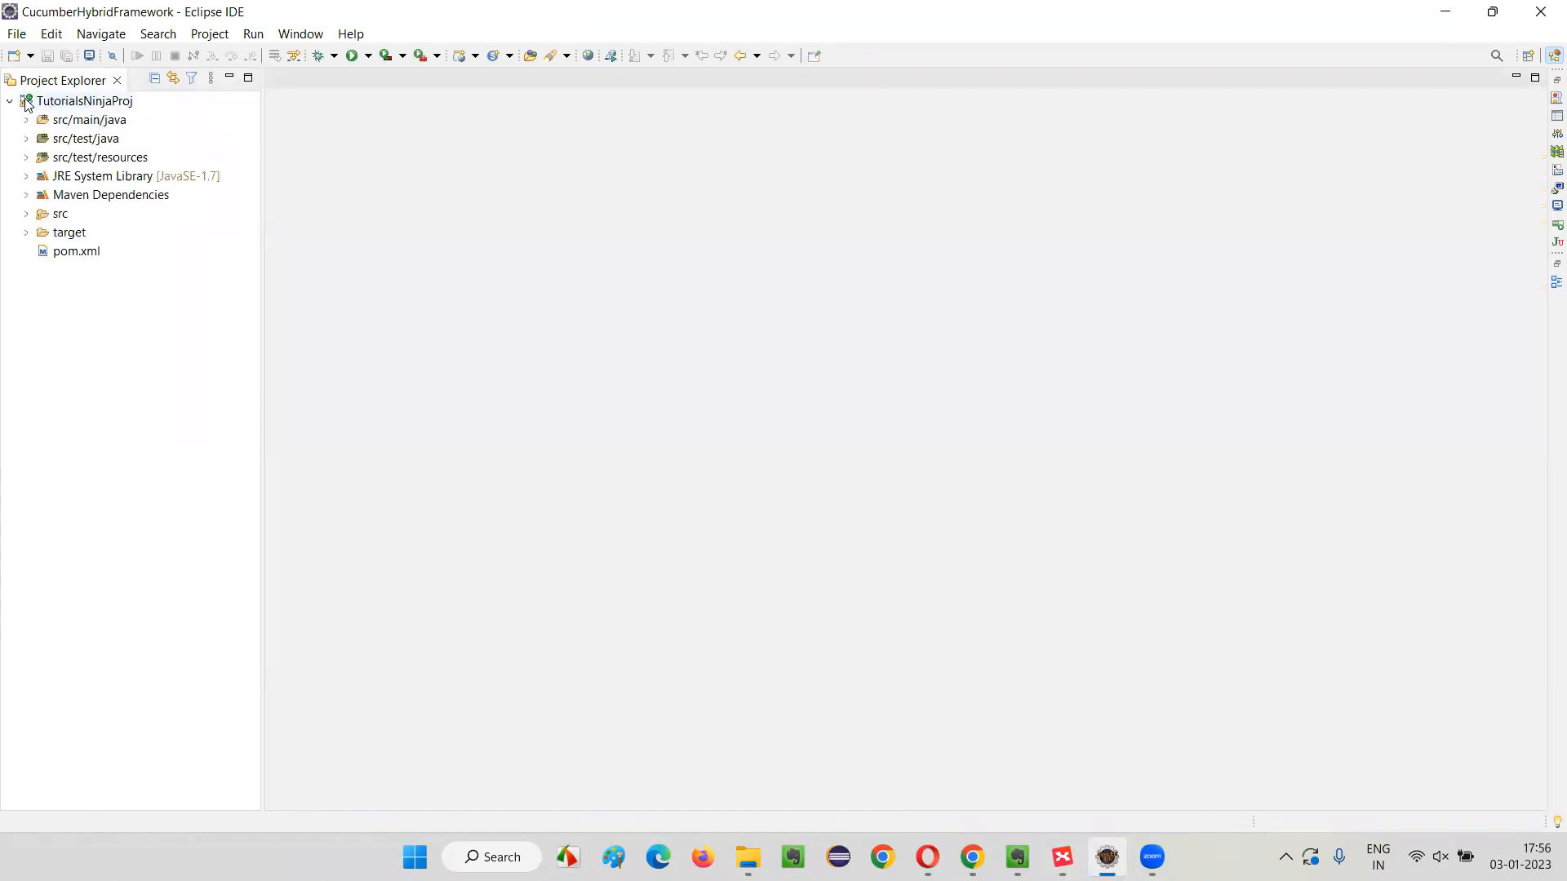
{"action": "left_click", "coordinate": [25, 119]}
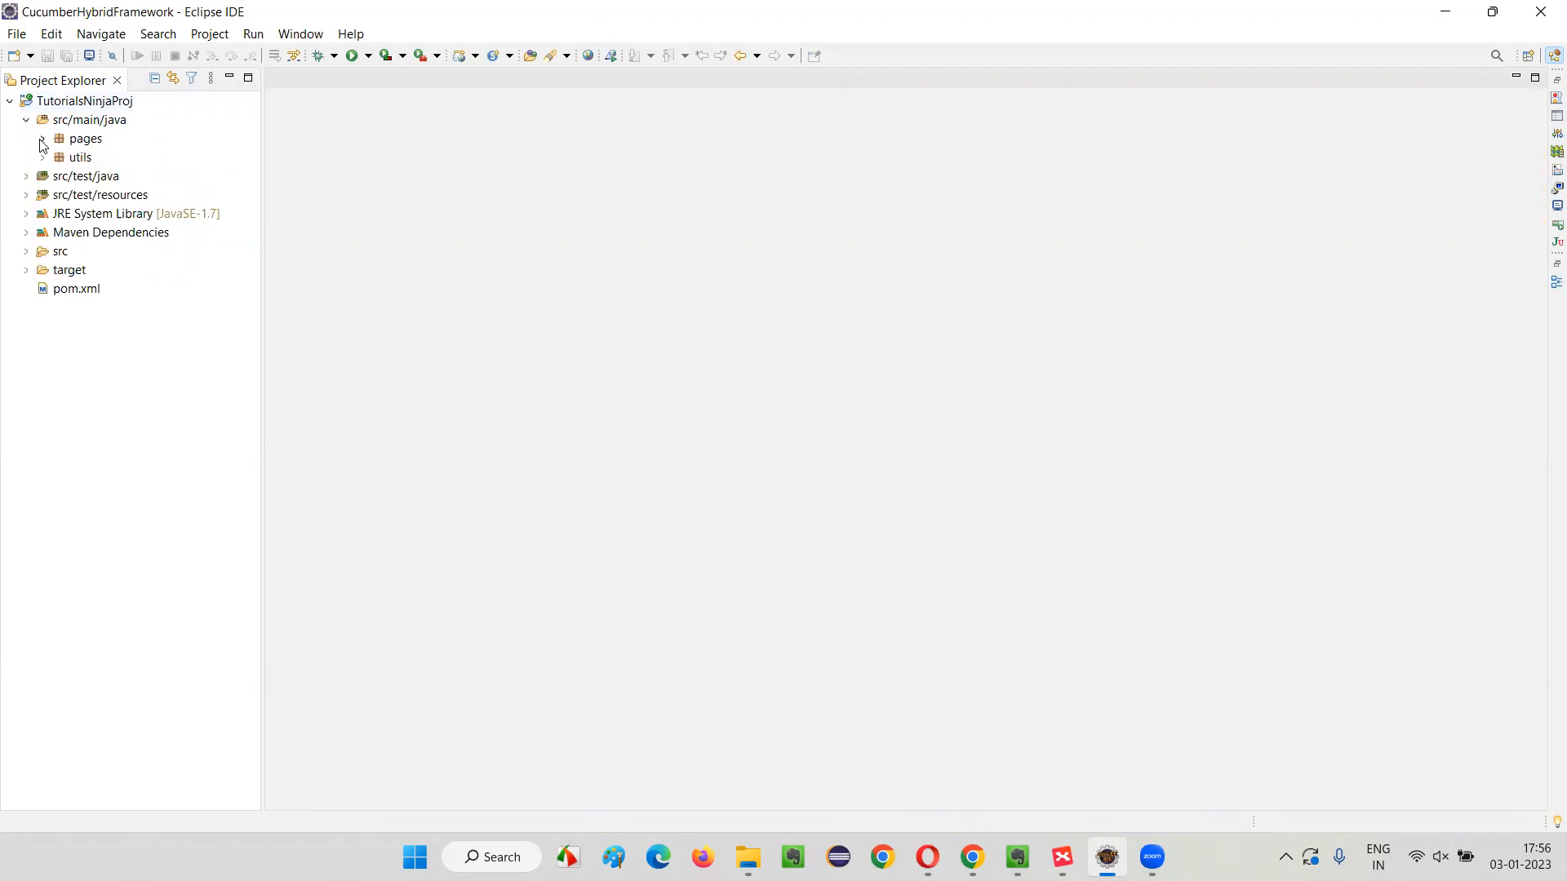
{"action": "left_click", "coordinate": [42, 137]}
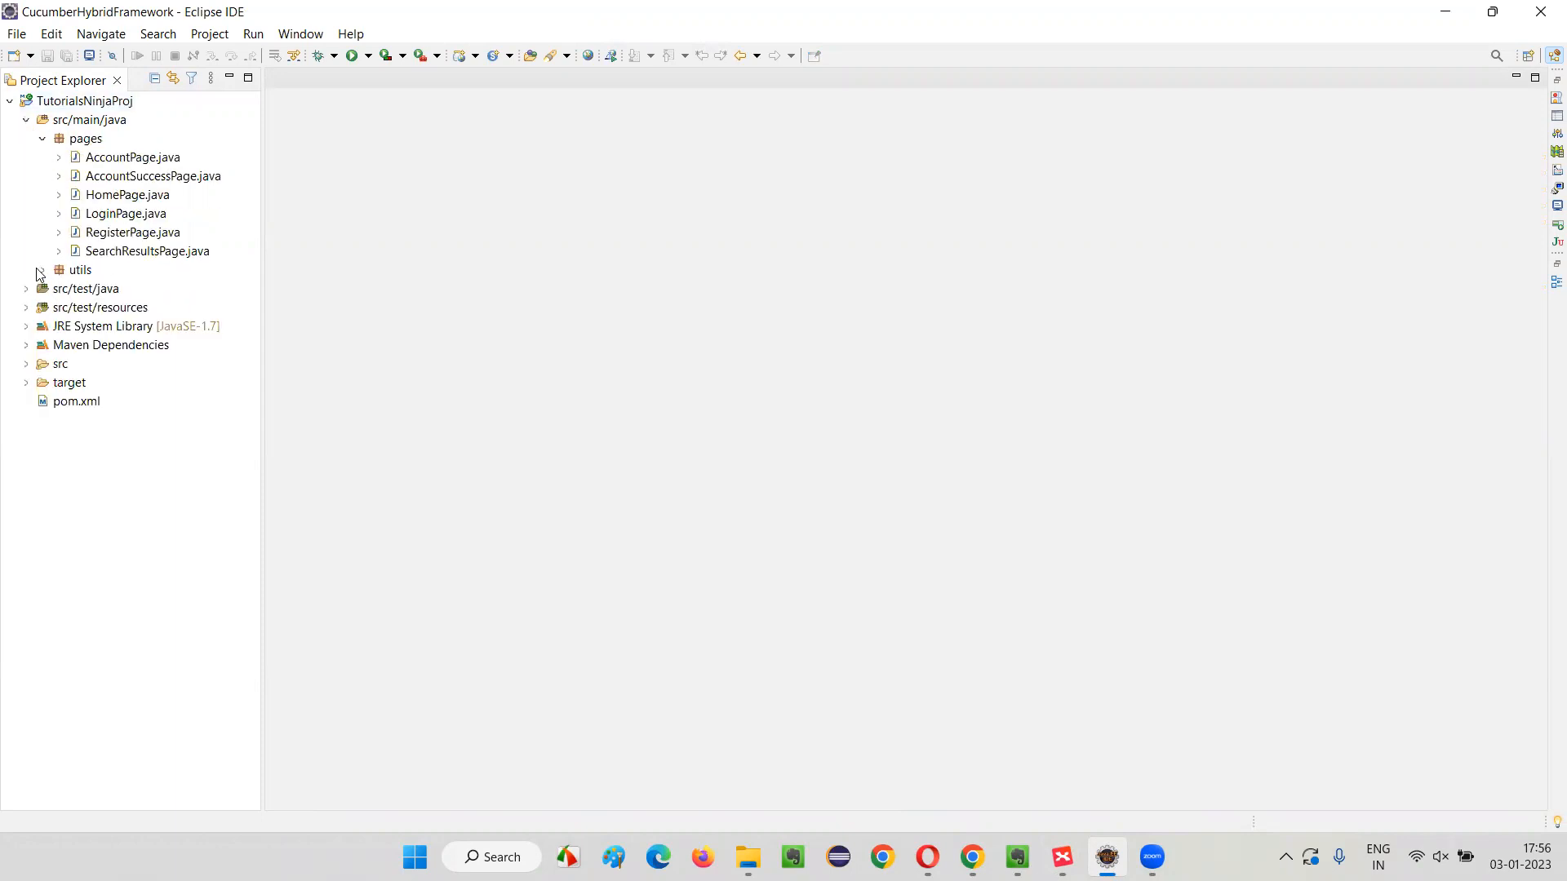
{"action": "left_click", "coordinate": [35, 270]}
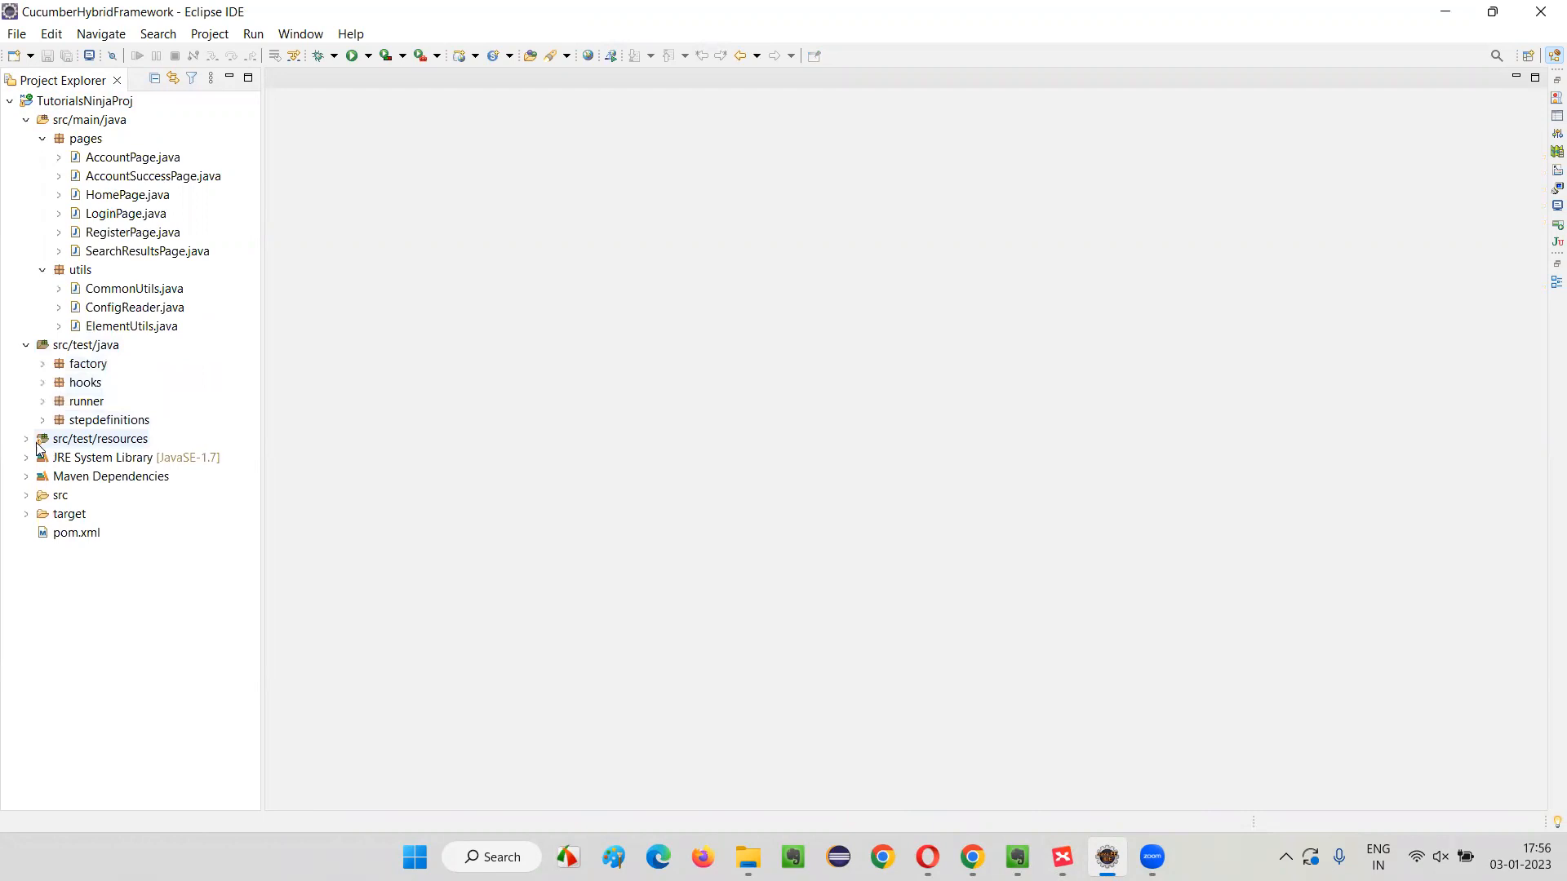
{"action": "left_click", "coordinate": [27, 439]}
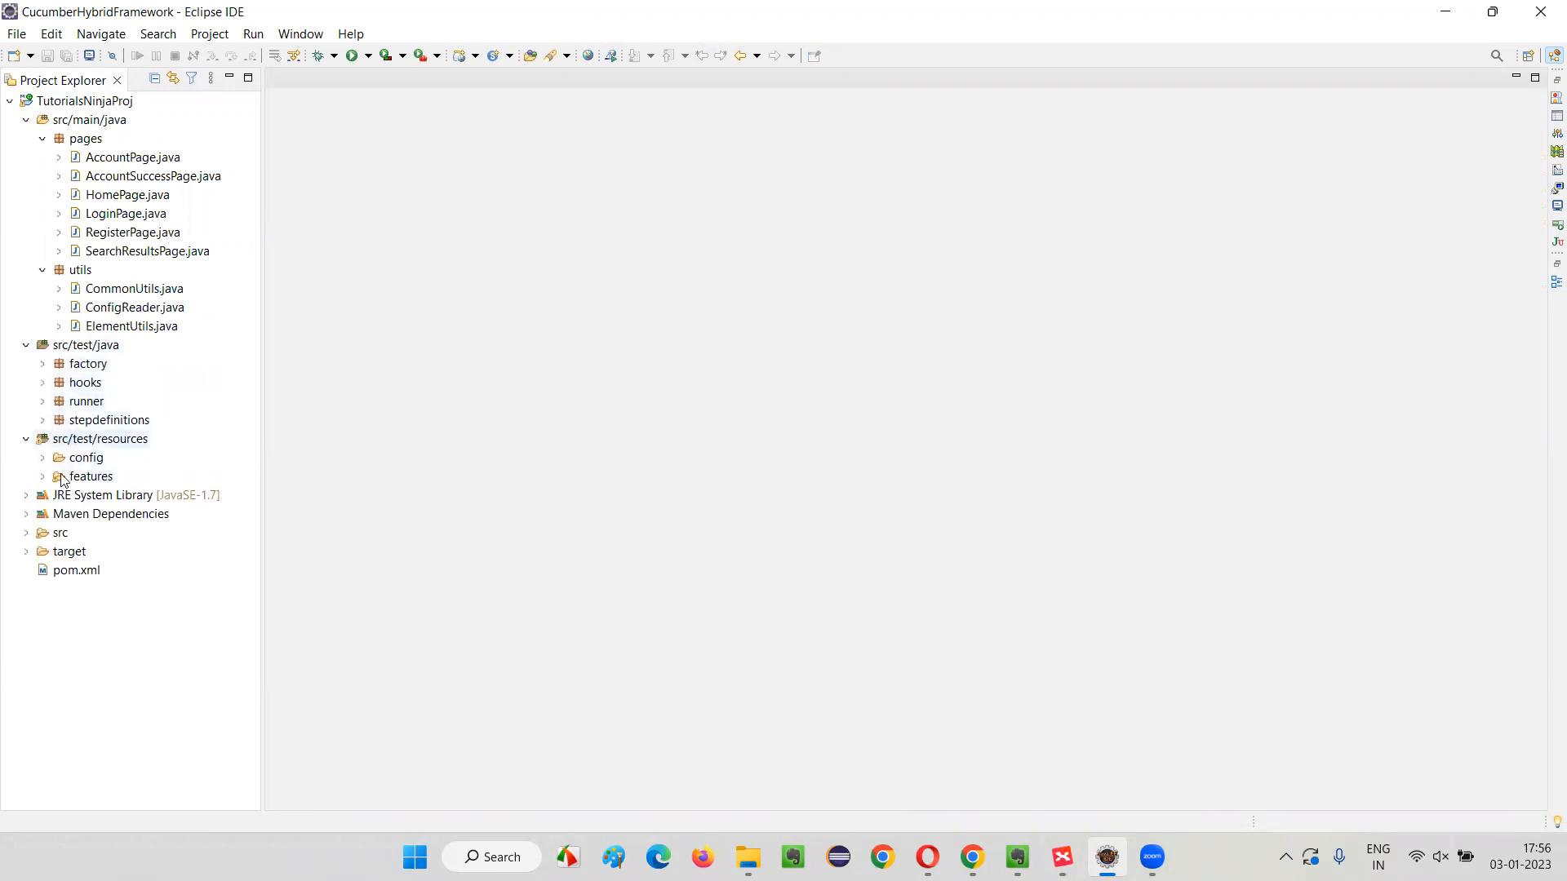
{"action": "left_click", "coordinate": [59, 477]}
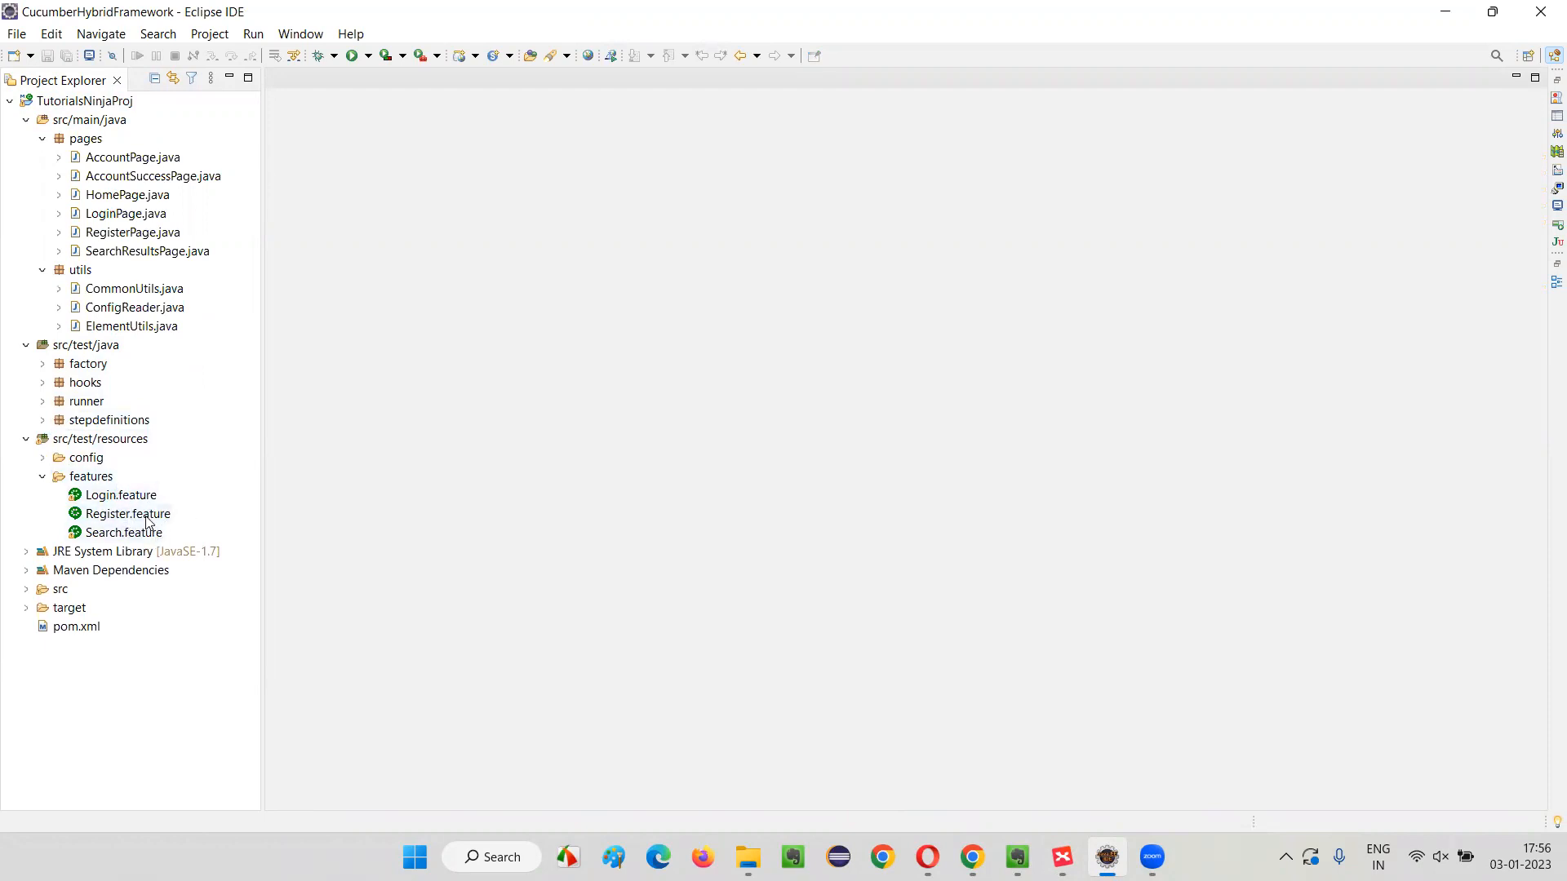
{"action": "double_click", "coordinate": [128, 513]}
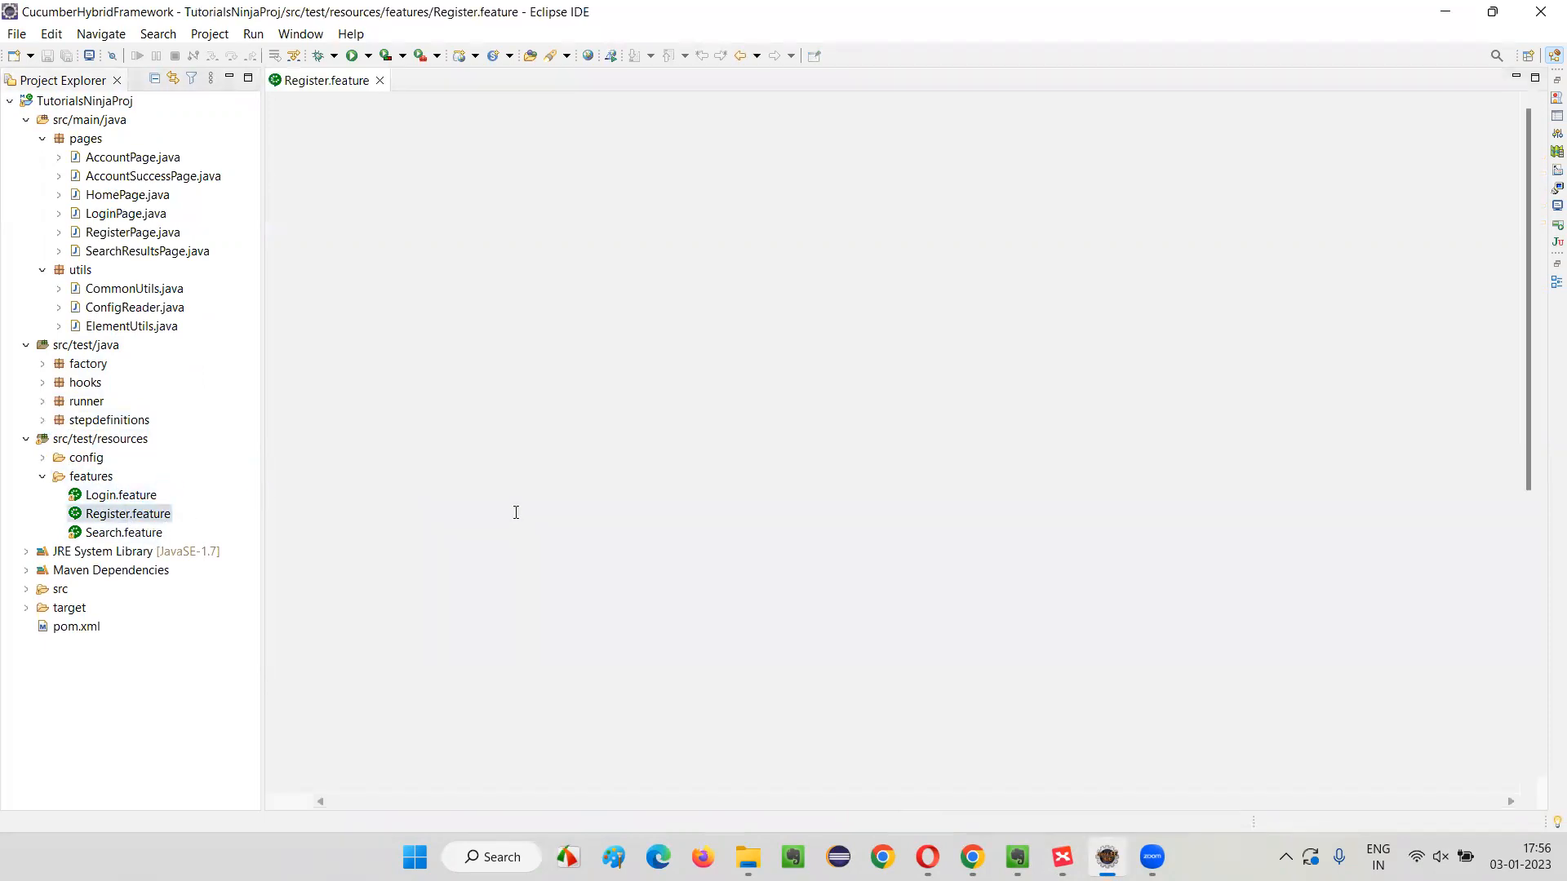
Step: Open another feature file and run Maven Update Project on TutorialsNinjaProj
{"action": "double_click", "coordinate": [121, 494]}
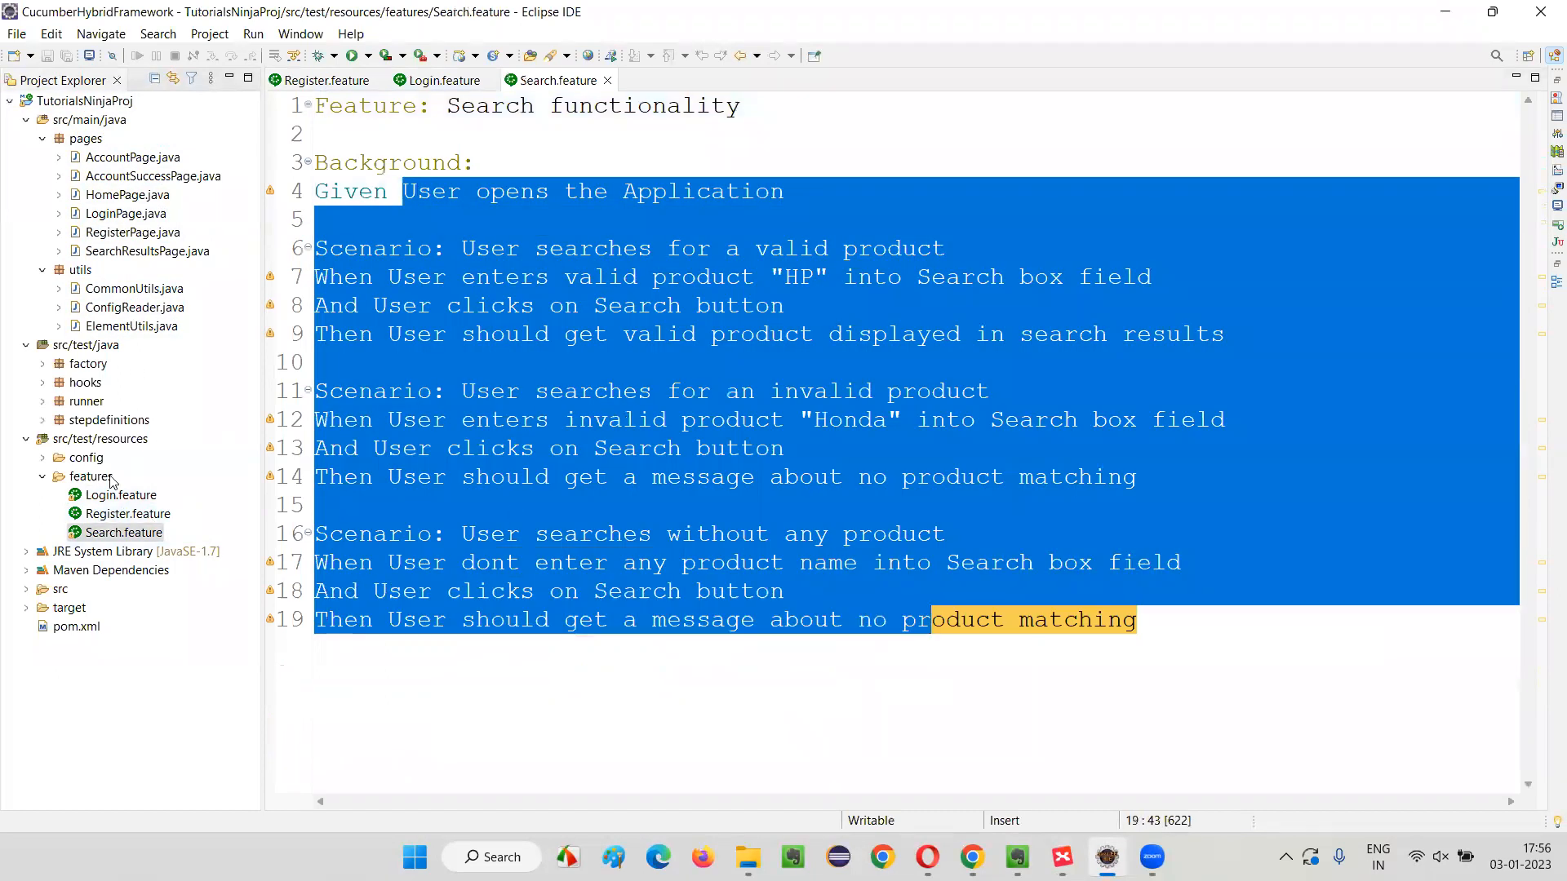
{"action": "left_click", "coordinate": [85, 101]}
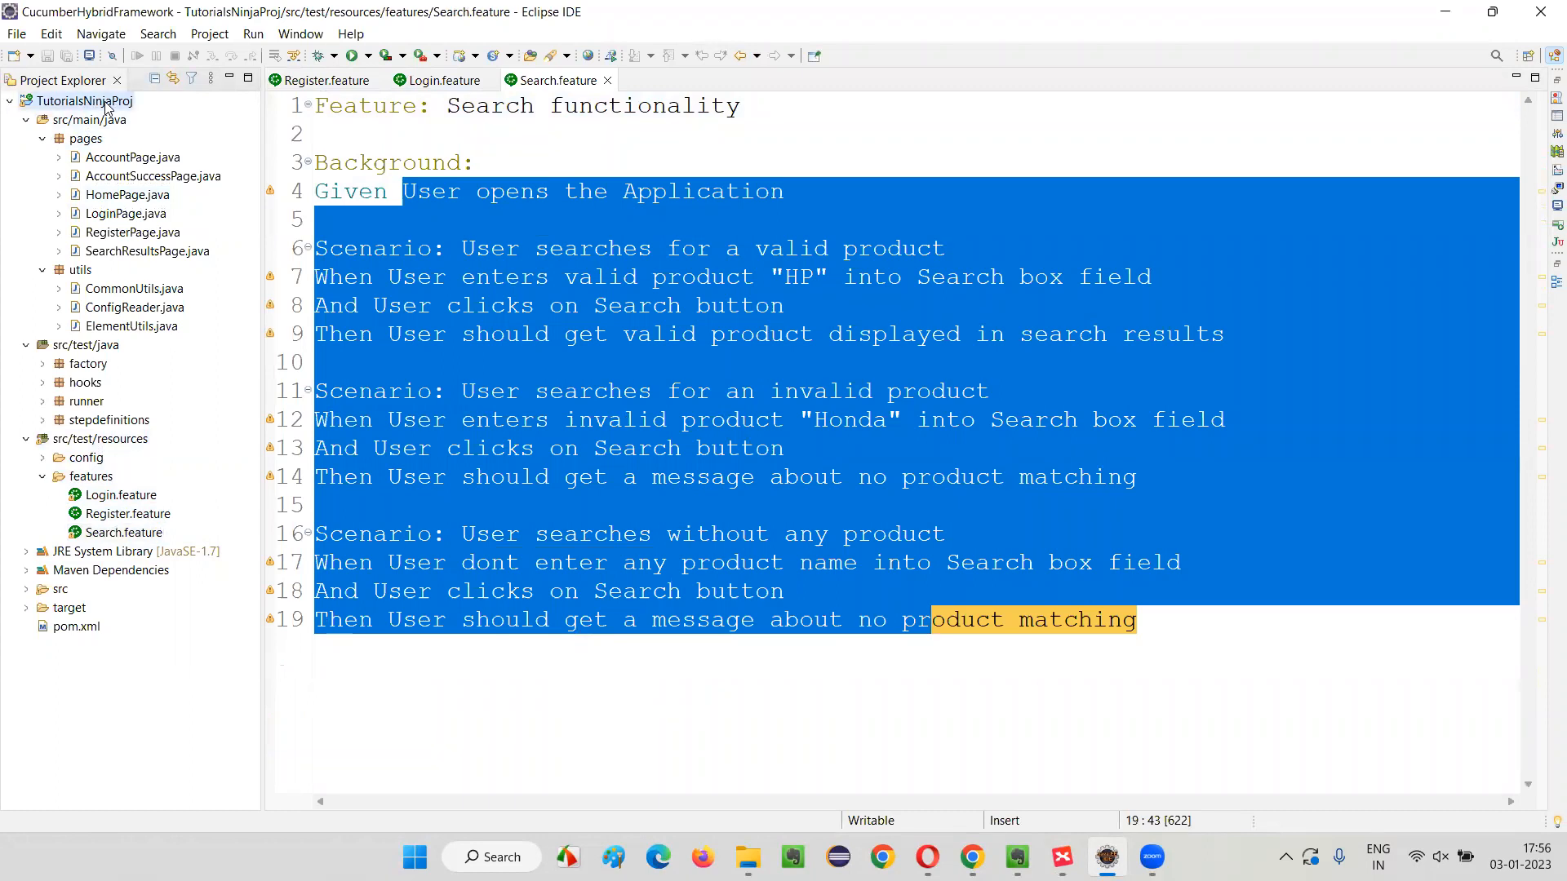
{"action": "right_click", "coordinate": [80, 99]}
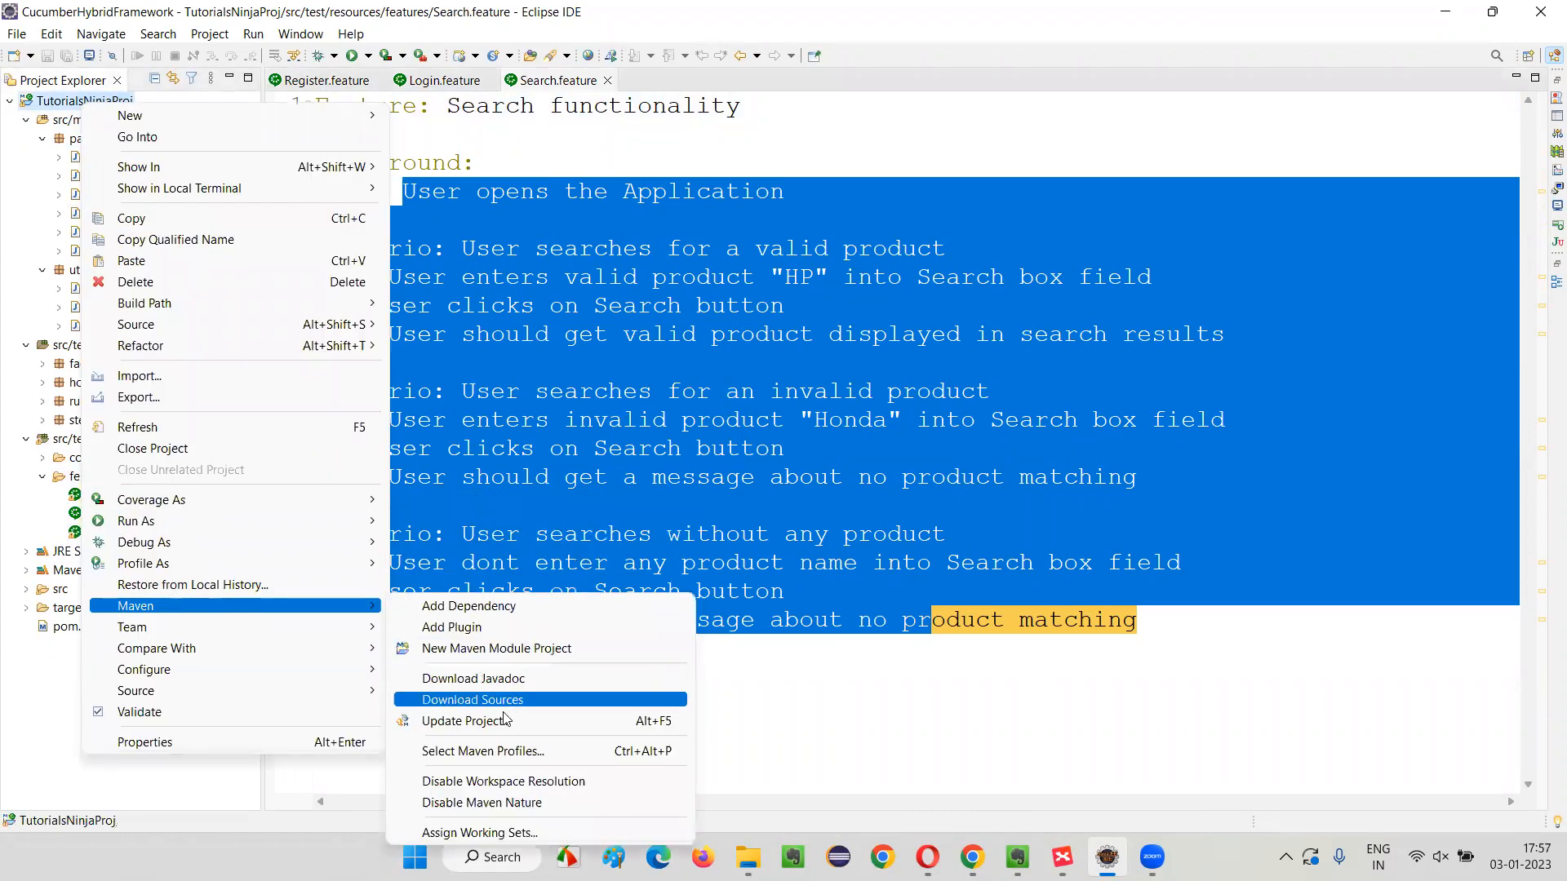
{"action": "left_click", "coordinate": [467, 720]}
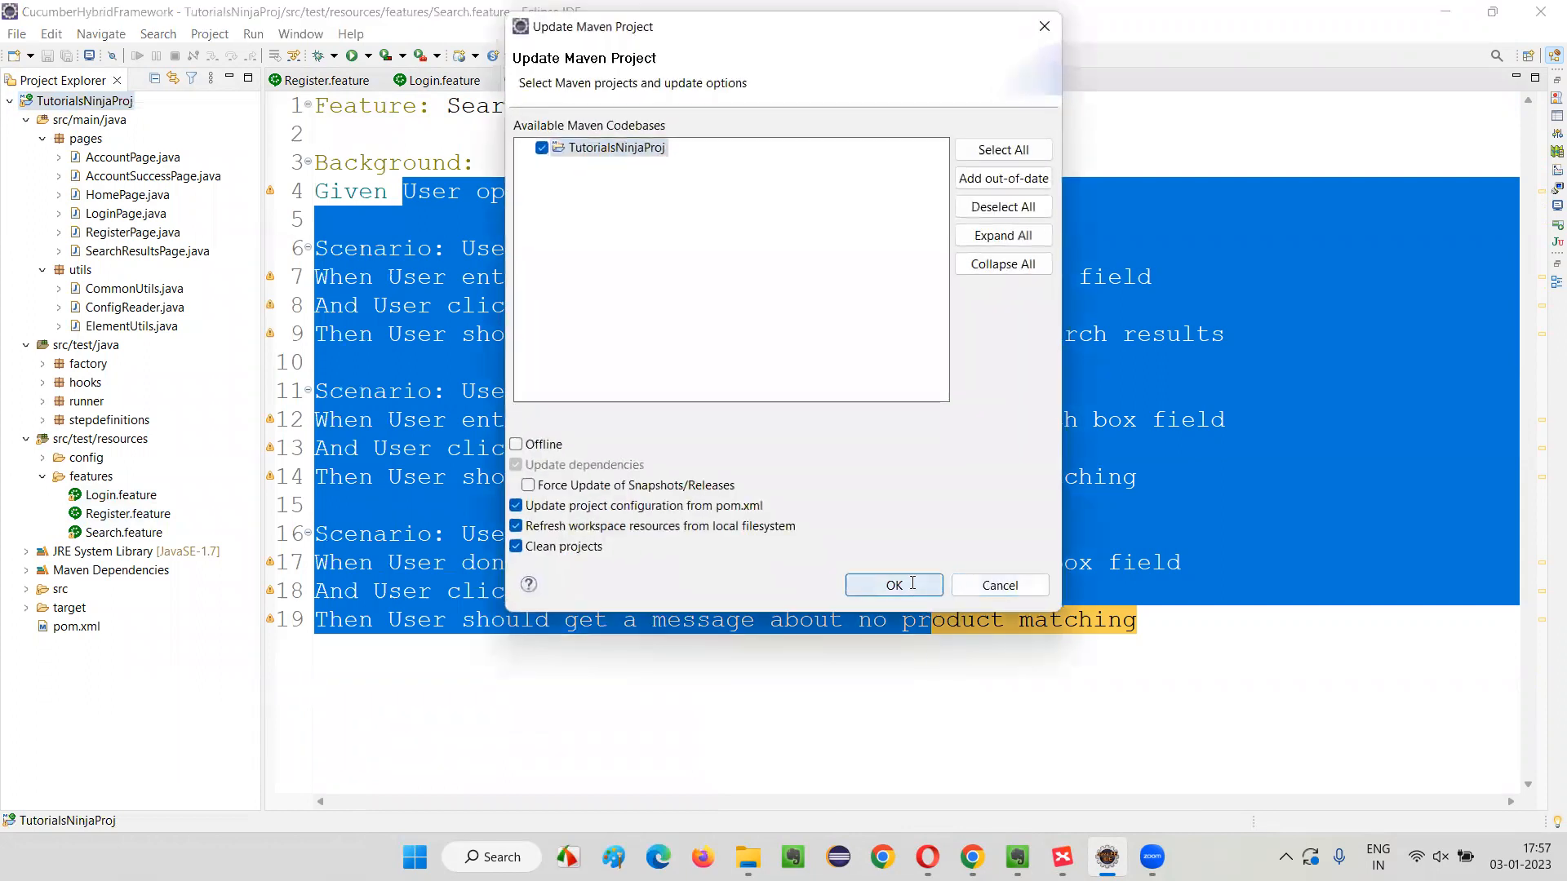
{"action": "left_click", "coordinate": [892, 584]}
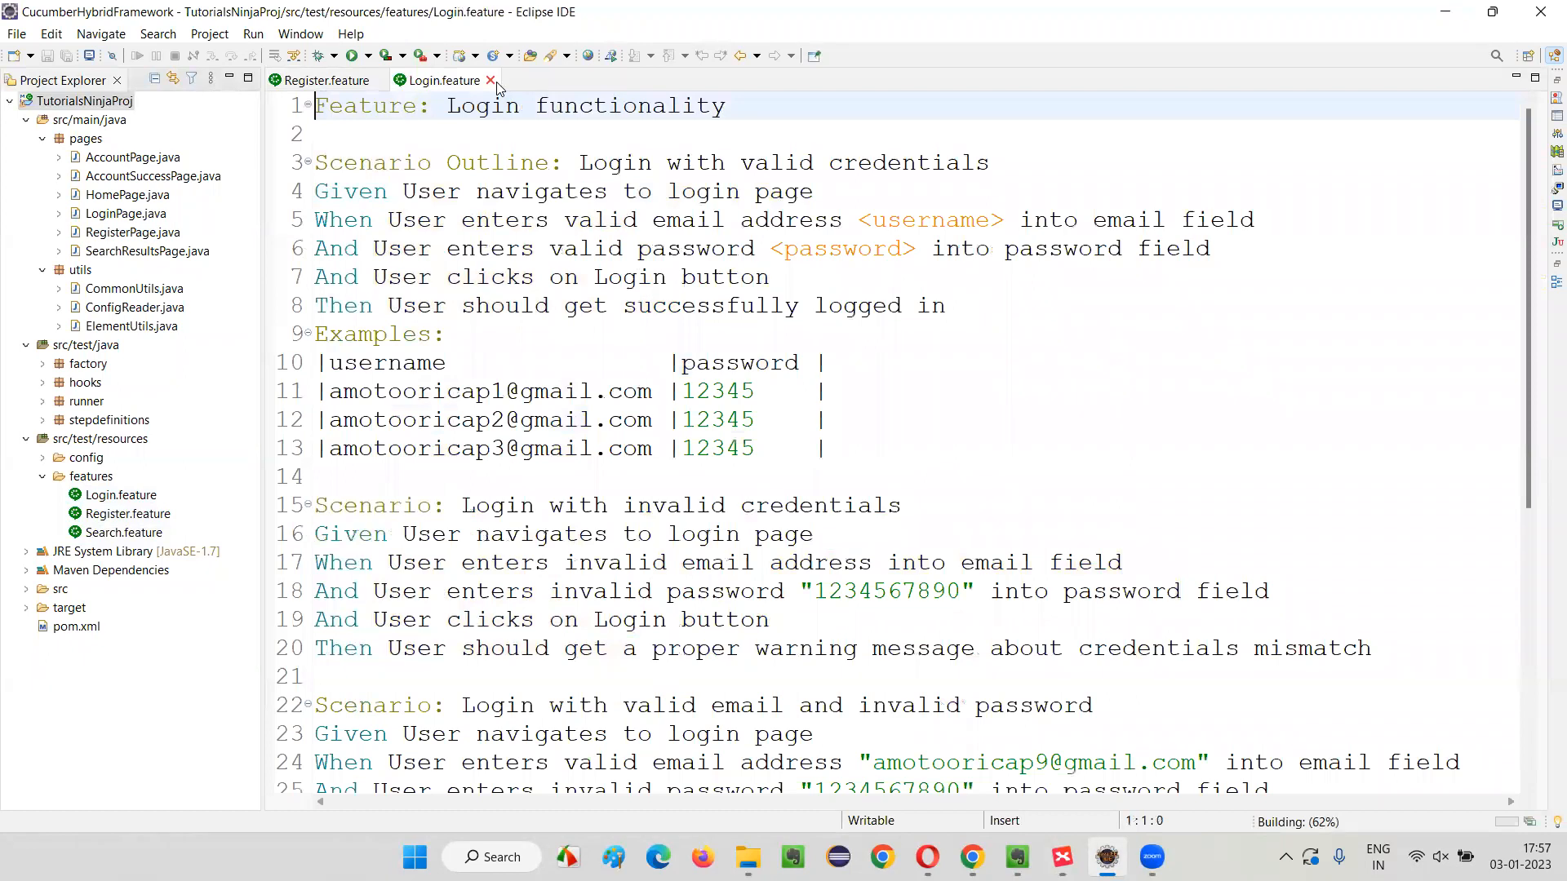
Step: Close the open feature tabs and reopen Login.feature at its Scenario Outline
{"action": "left_click", "coordinate": [490, 80]}
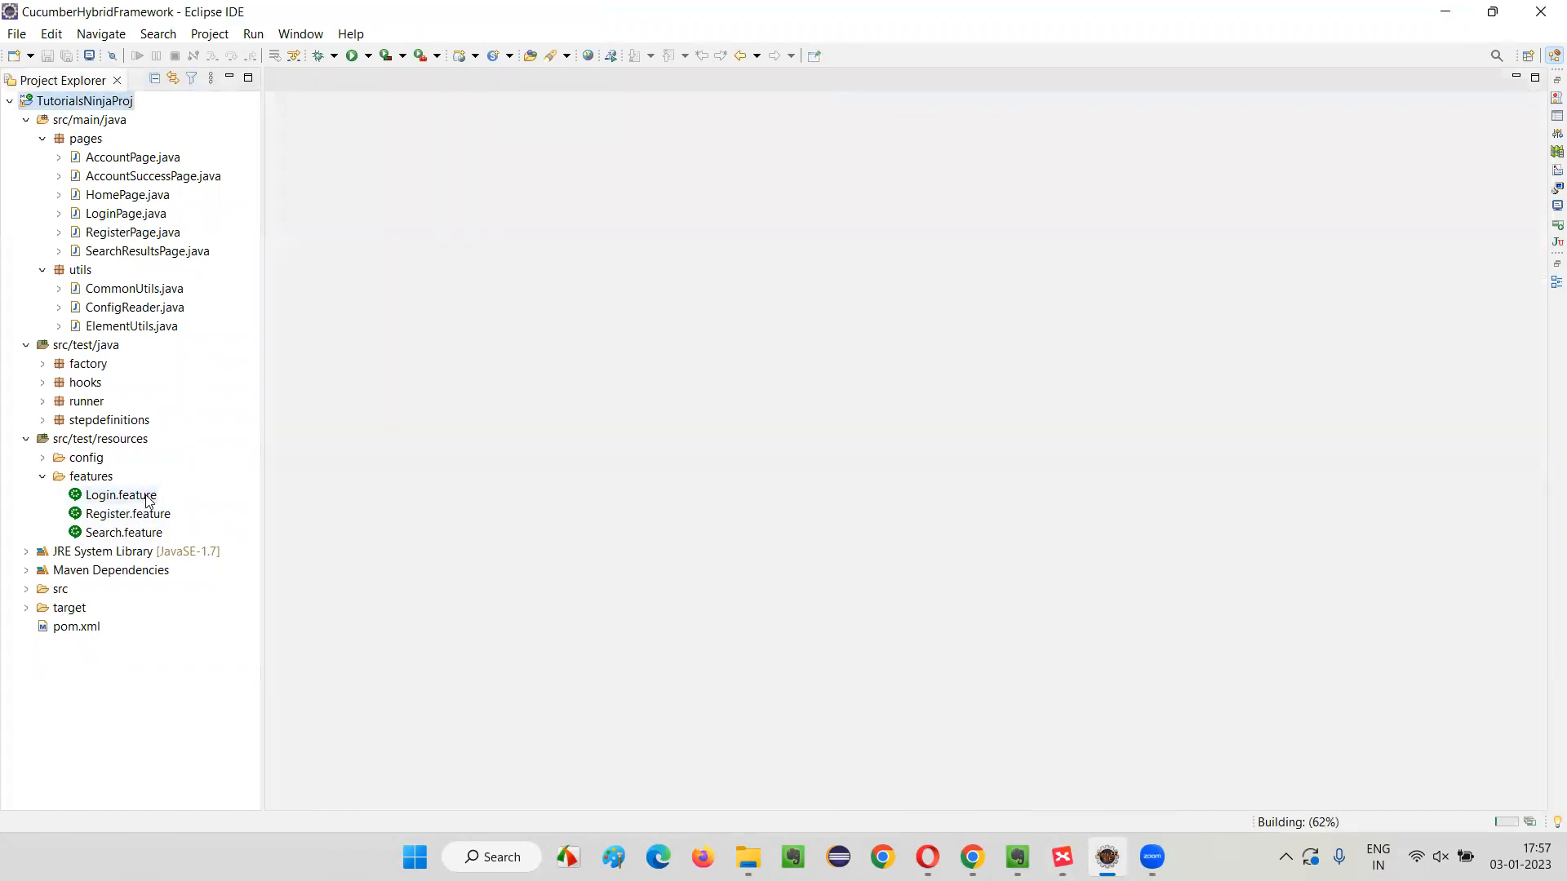
{"action": "double_click", "coordinate": [120, 495]}
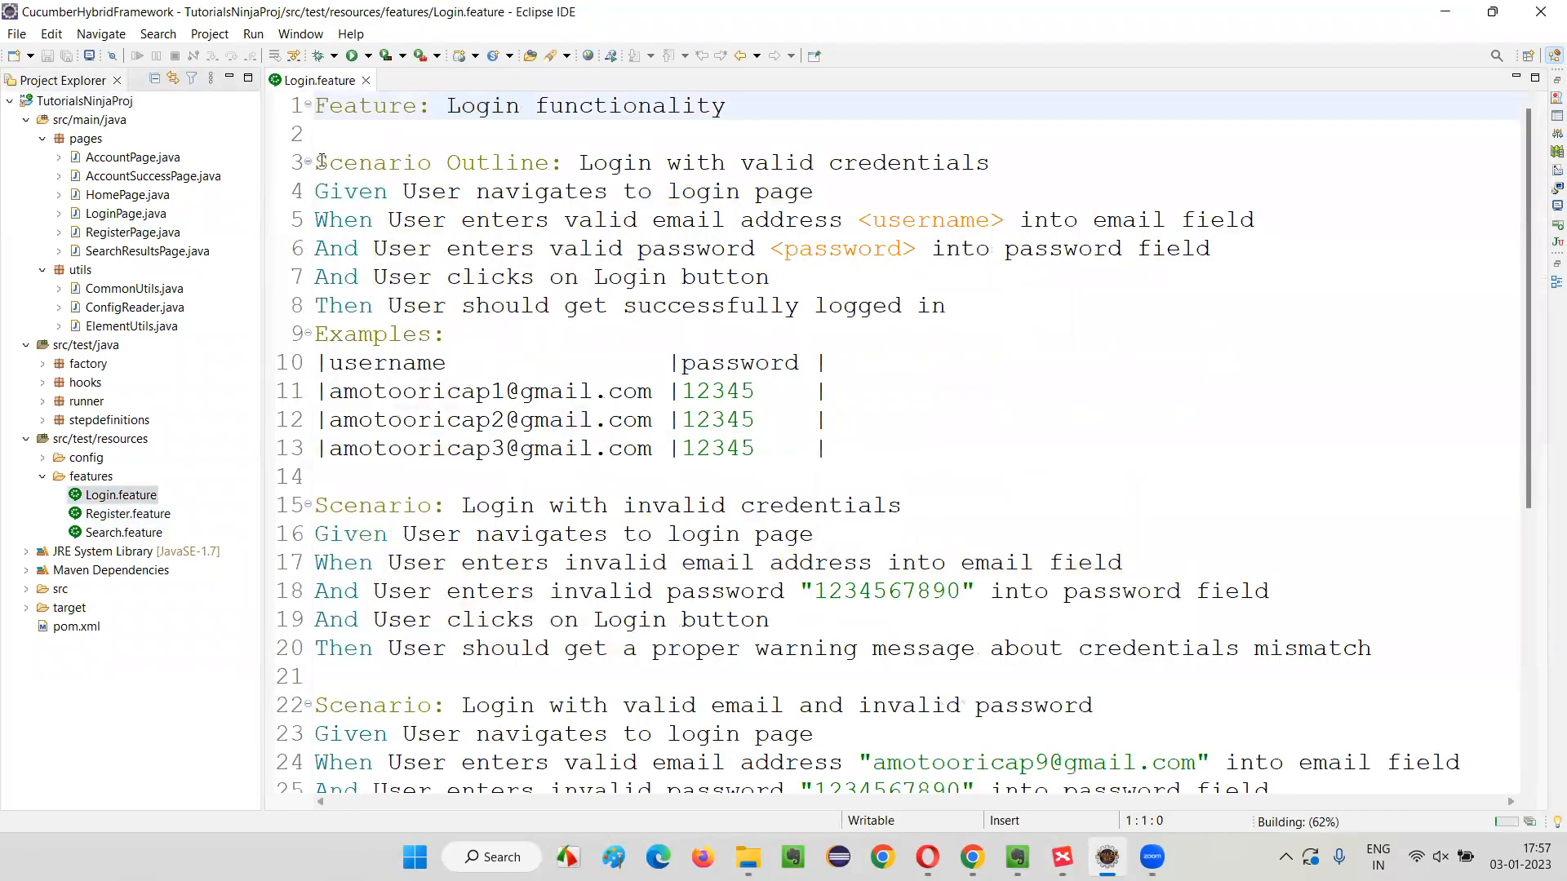
{"action": "left_click", "coordinate": [822, 448]}
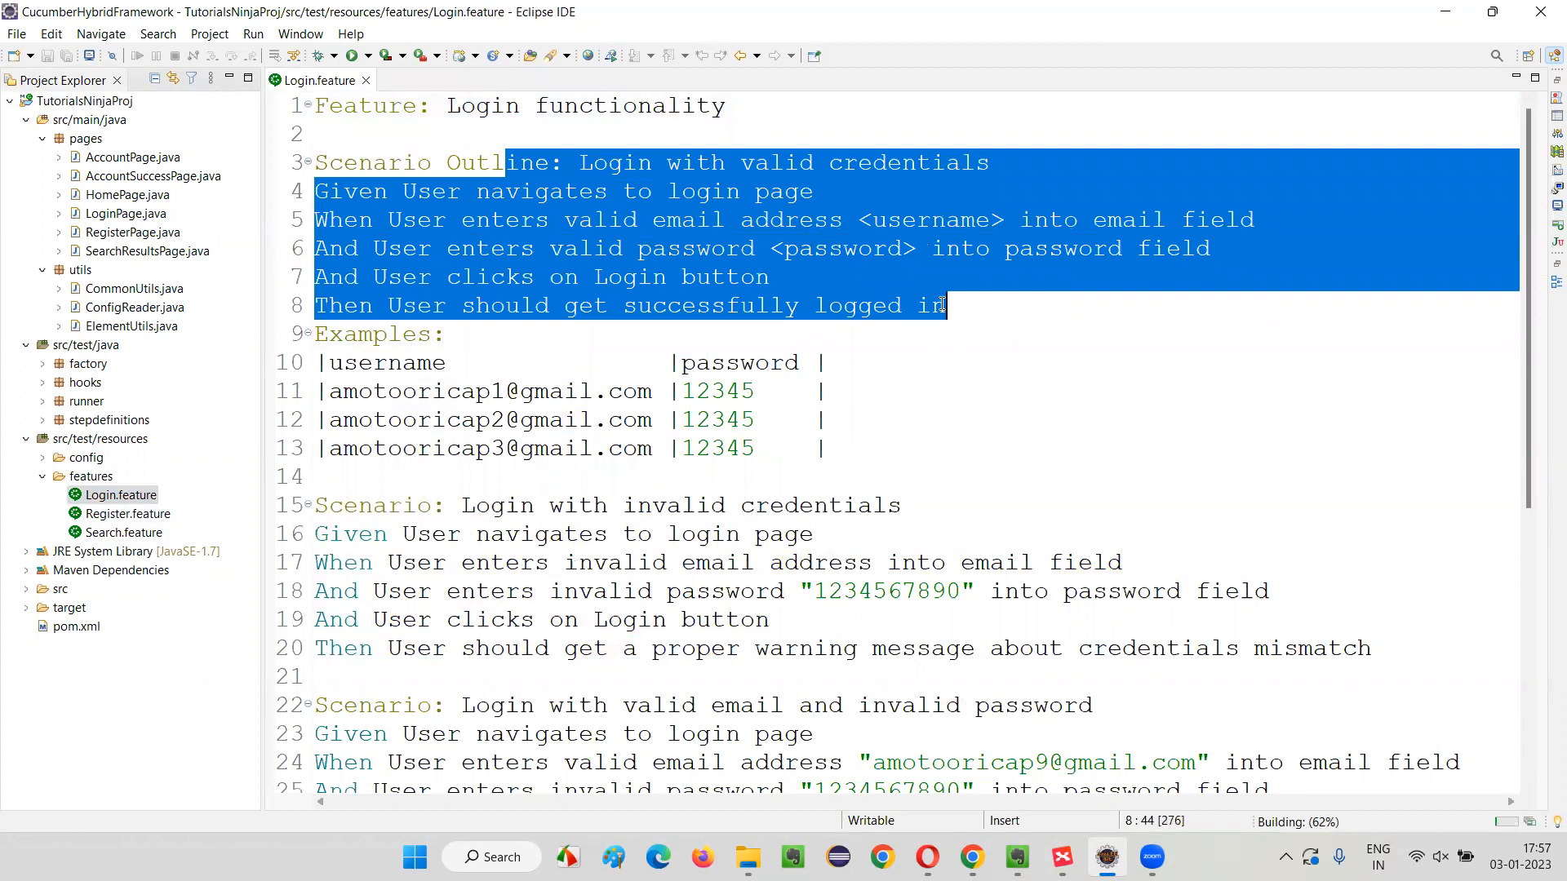
Step: Highlight the Scenario Outline steps, Examples keyword and username/password table rows
{"action": "left_click_drag", "start_coordinate": [318, 391], "coordinate": [824, 448]}
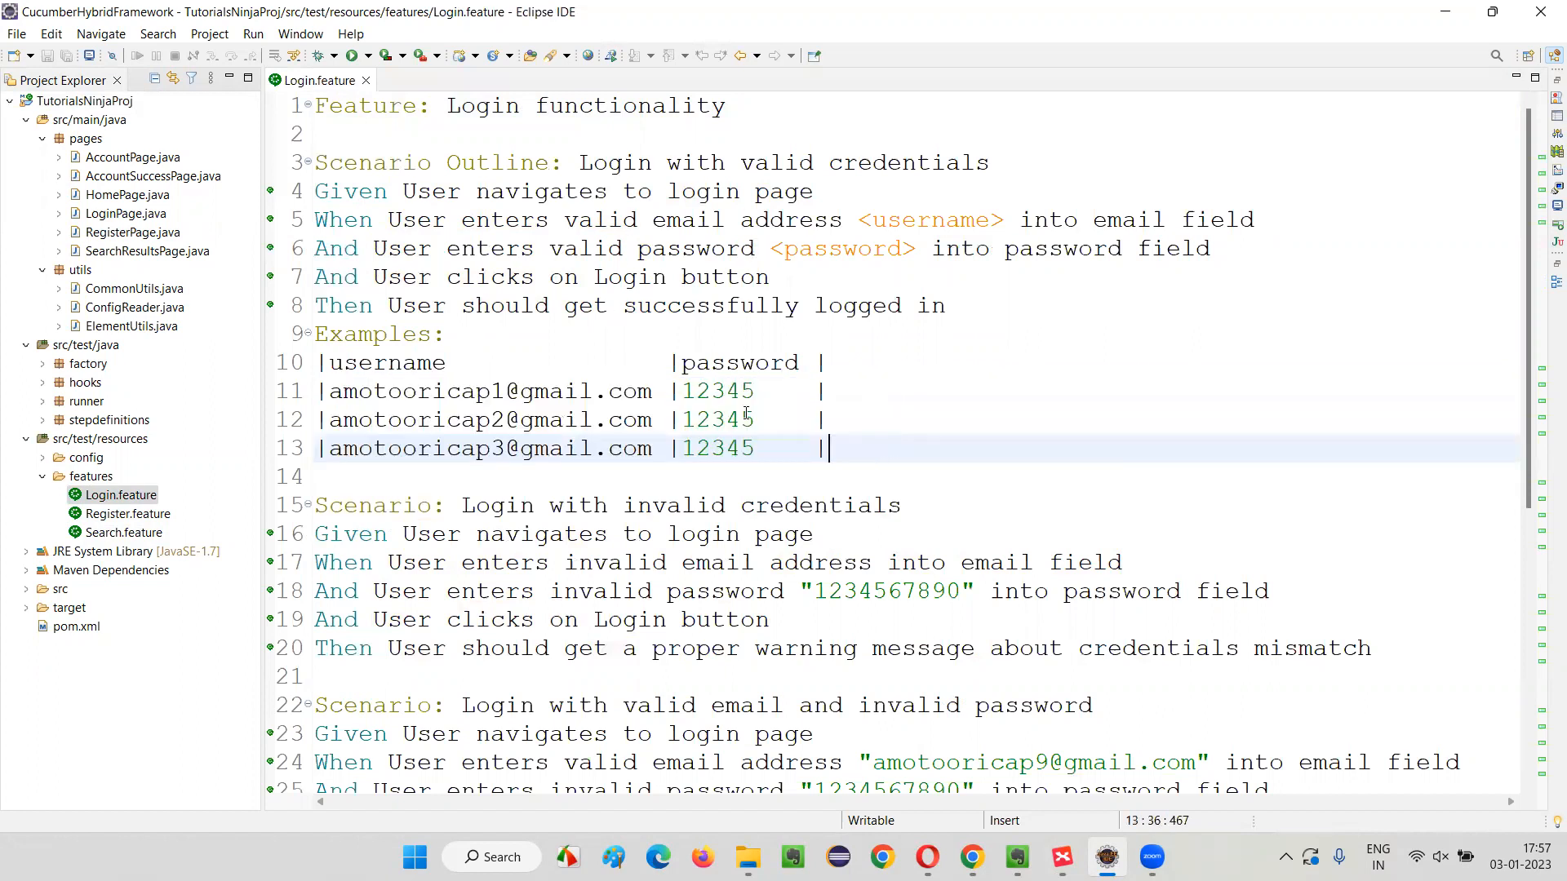
{"action": "left_click_drag", "start_coordinate": [829, 448], "coordinate": [317, 391]}
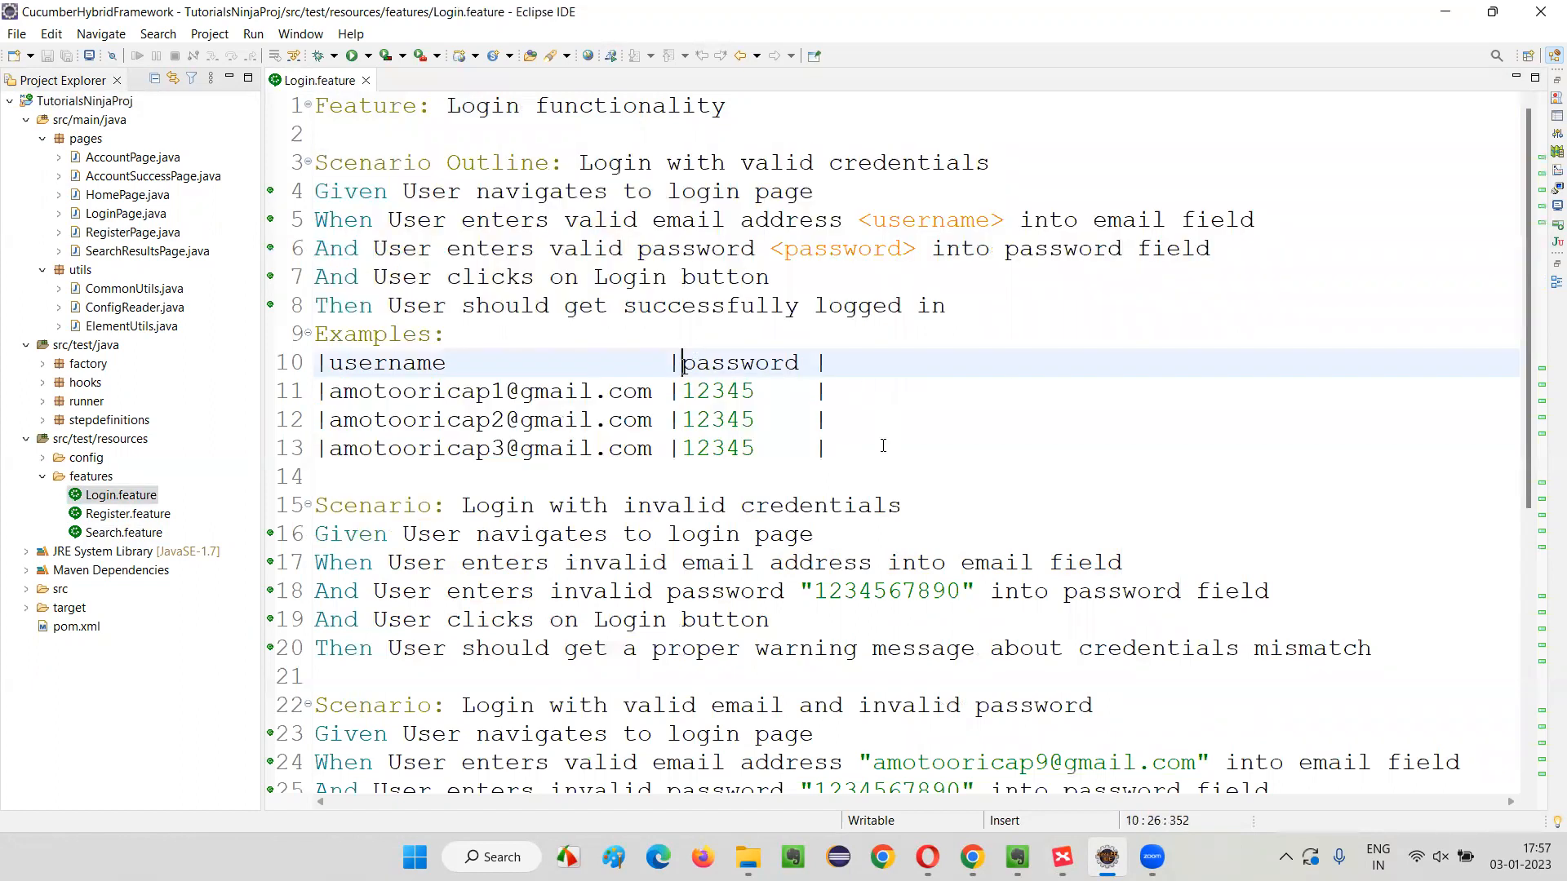
{"action": "left_click", "coordinate": [549, 162]}
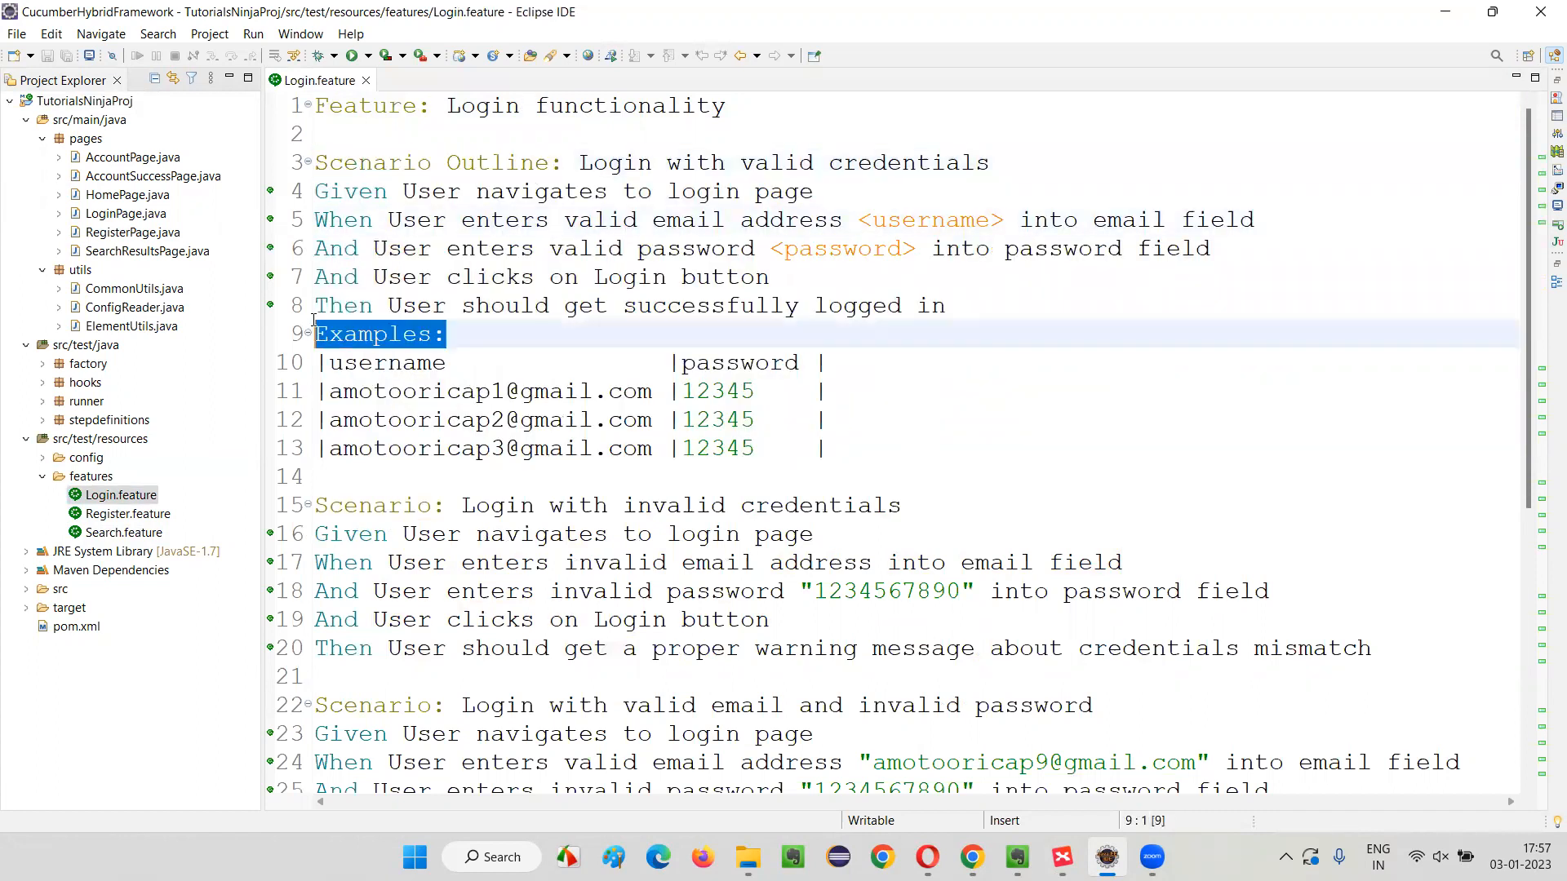
{"action": "left_click_drag", "start_coordinate": [315, 334], "coordinate": [844, 448]}
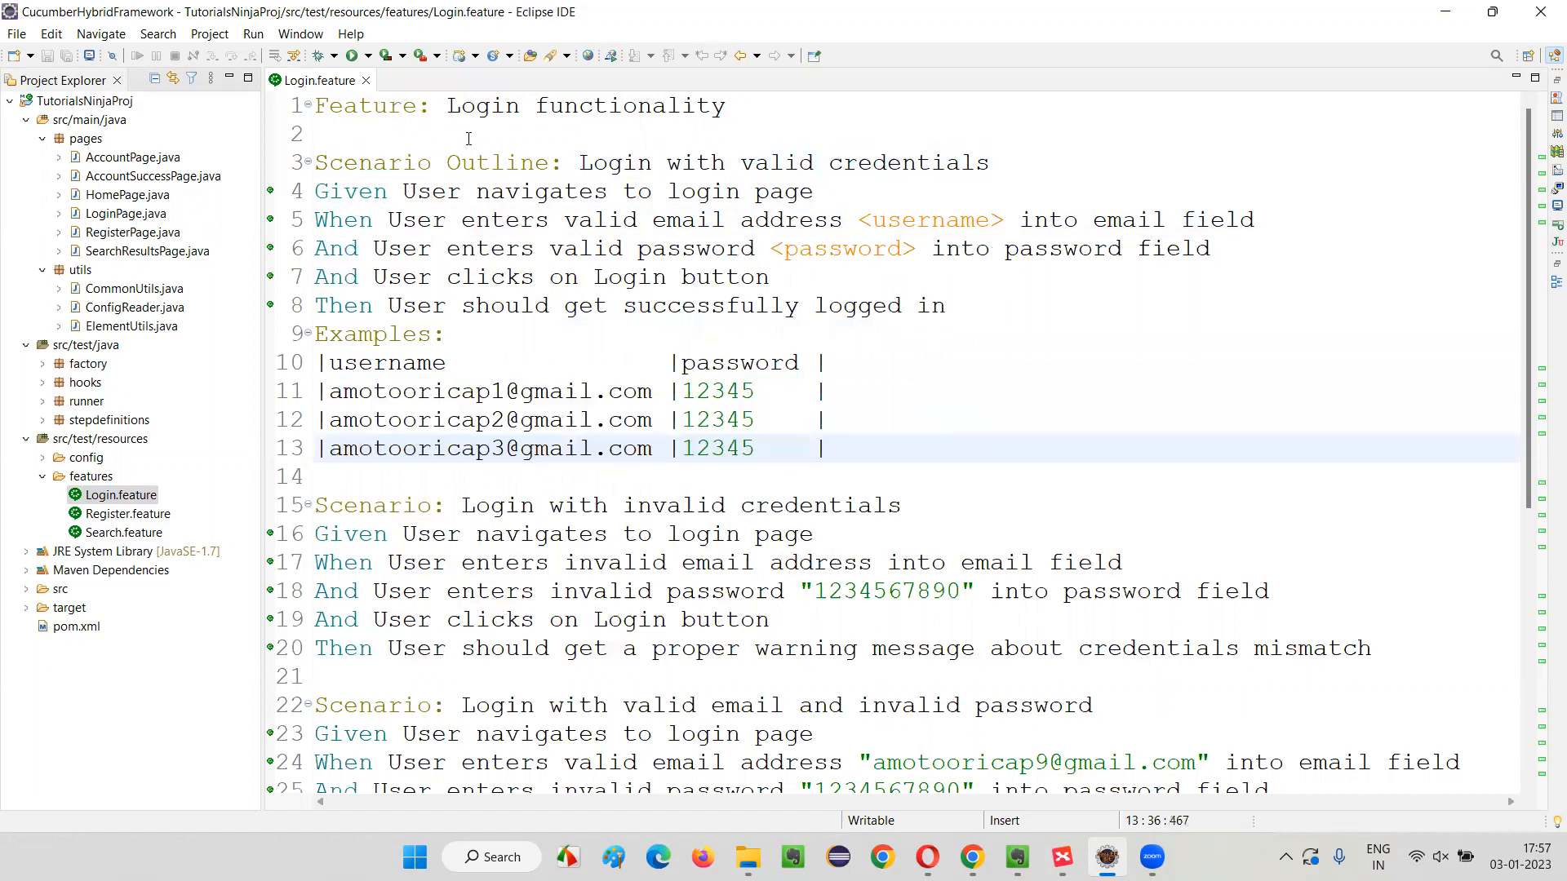
{"action": "left_click", "coordinate": [441, 334]}
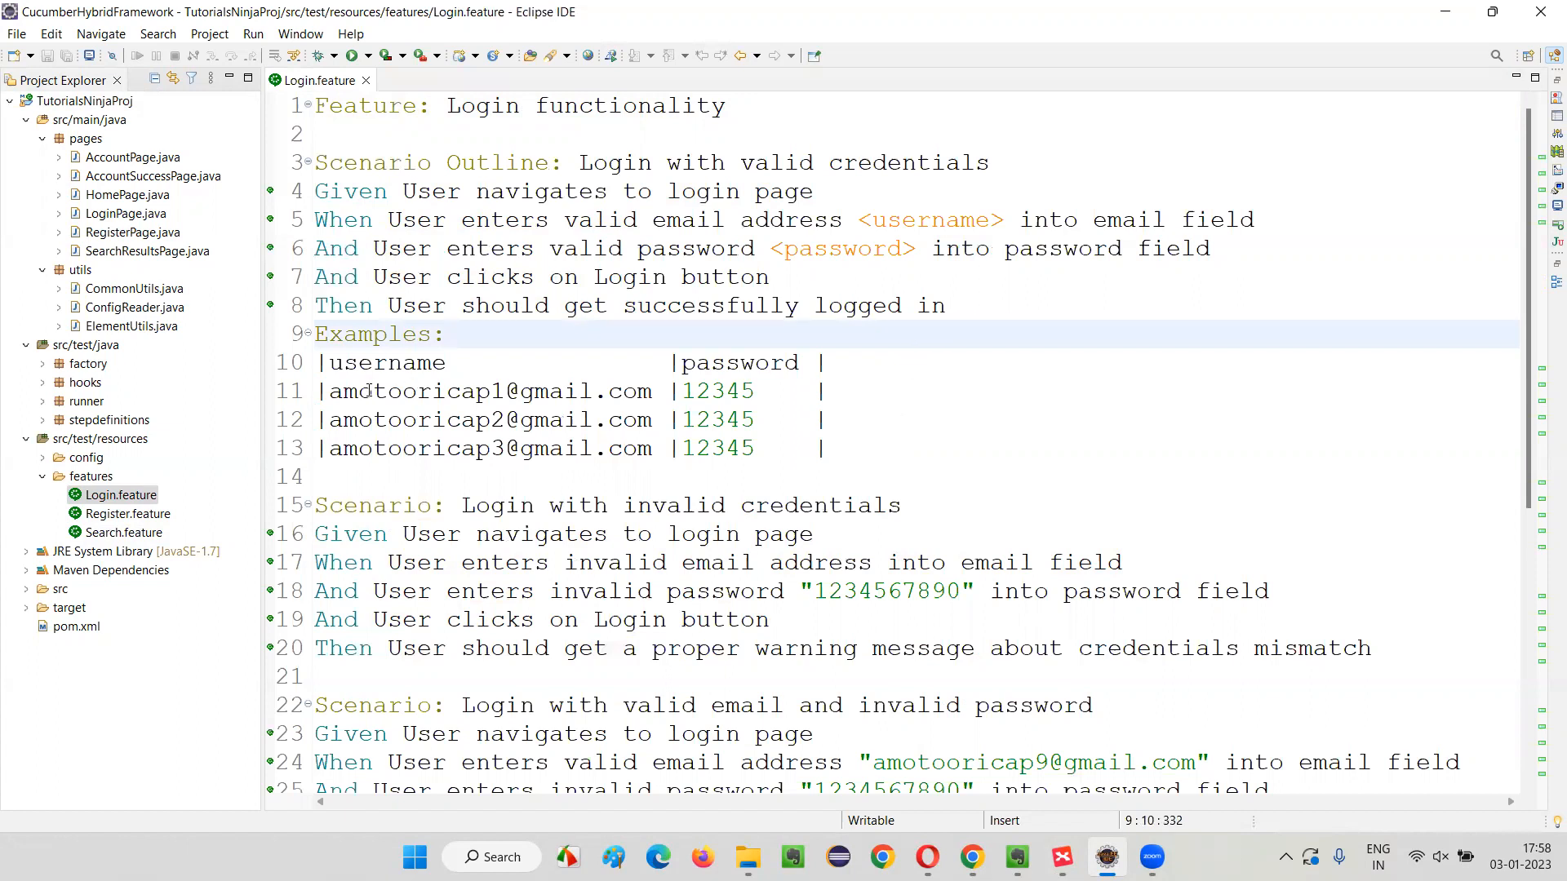
{"action": "double_click", "coordinate": [930, 219]}
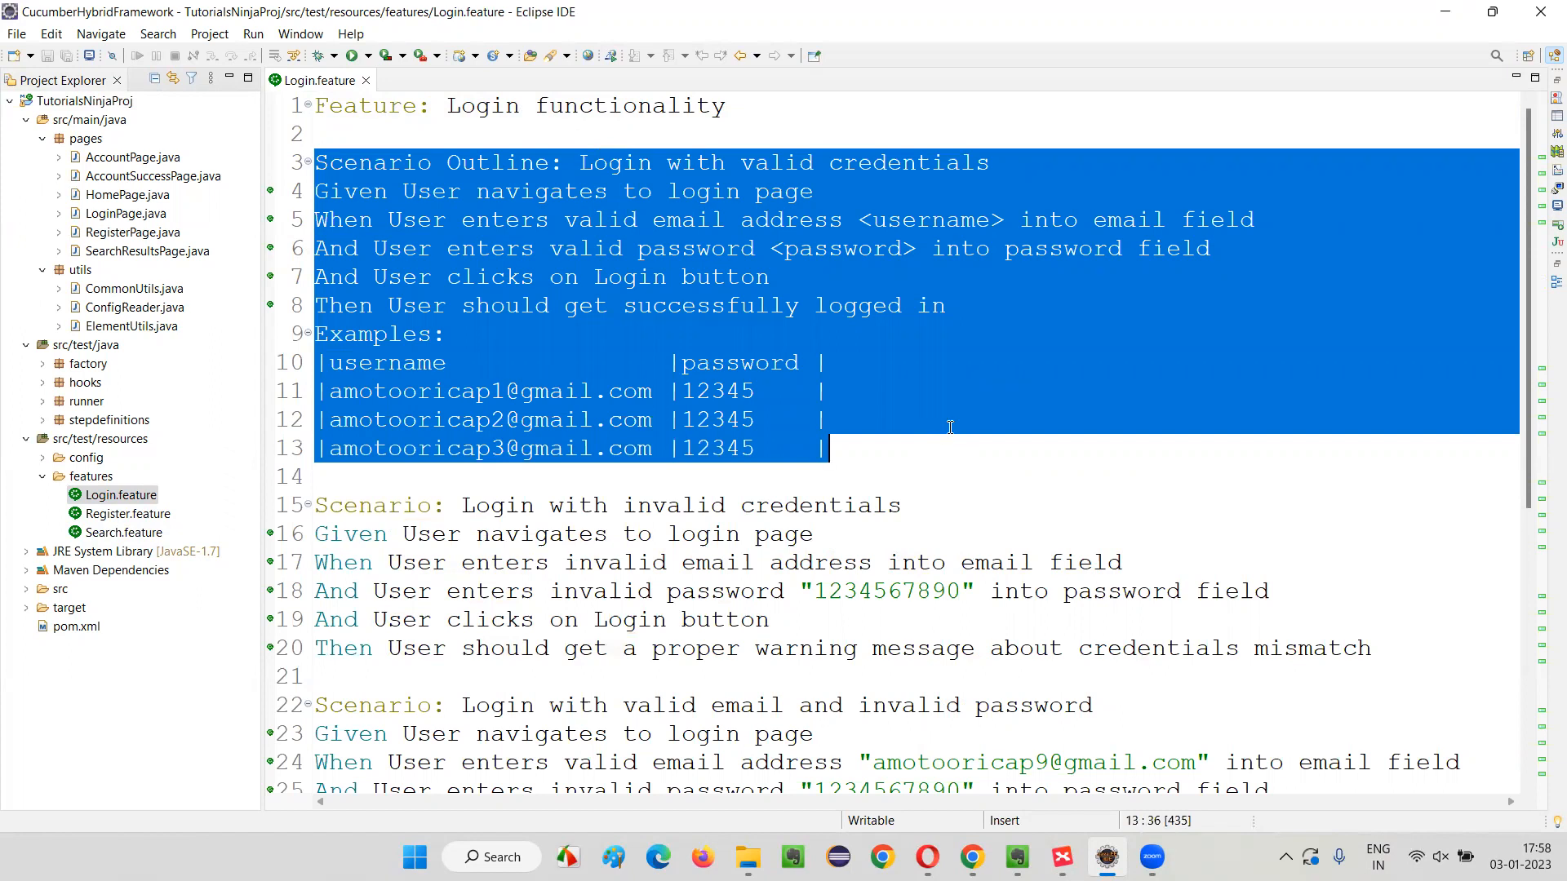
{"action": "left_click", "coordinate": [822, 418]}
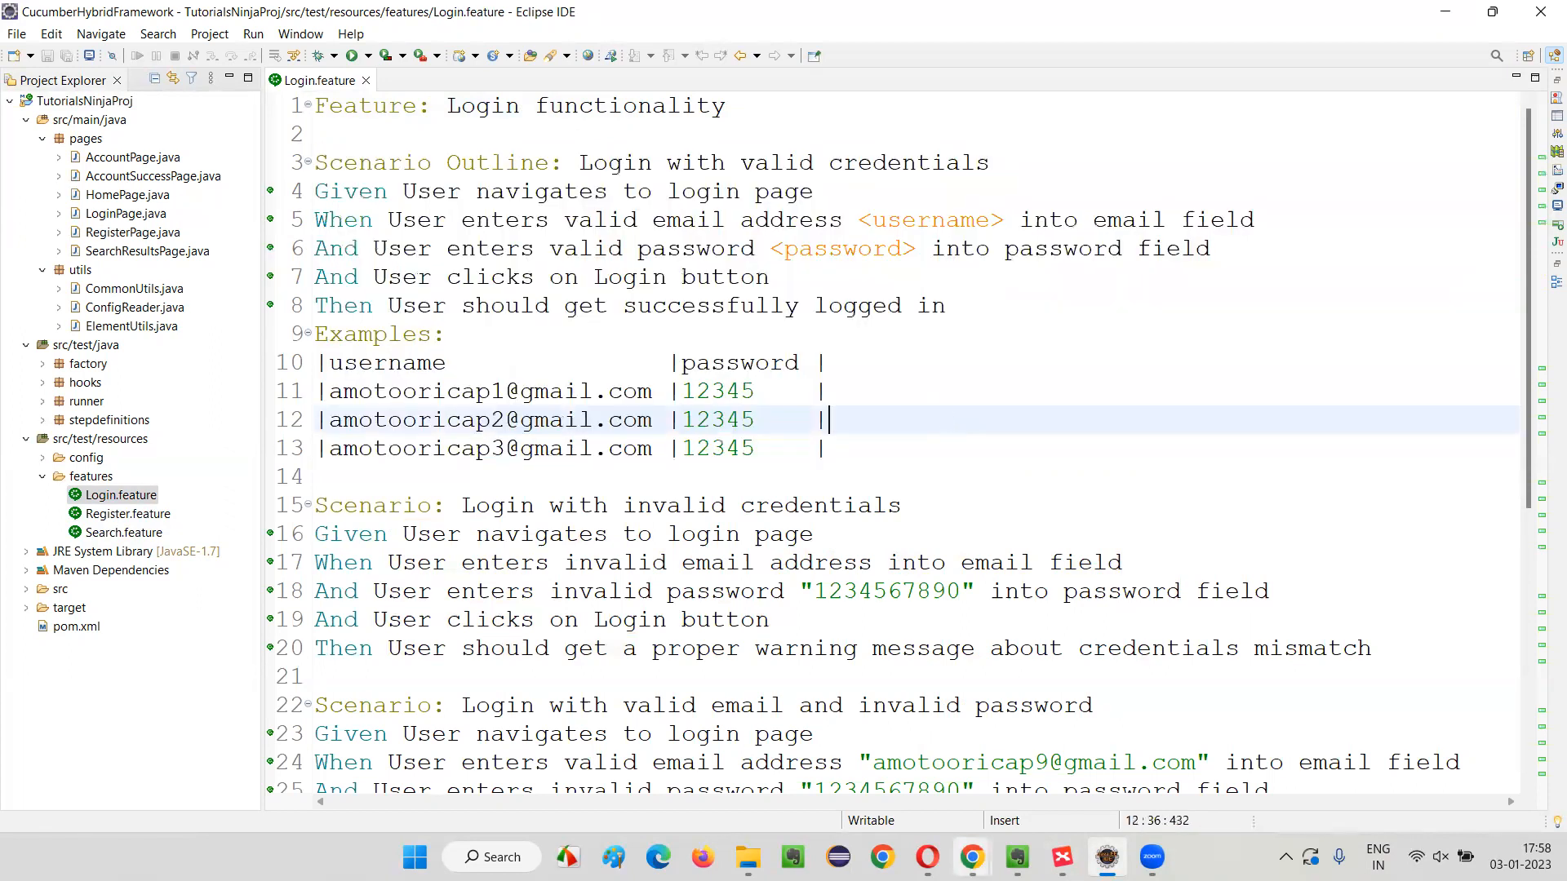